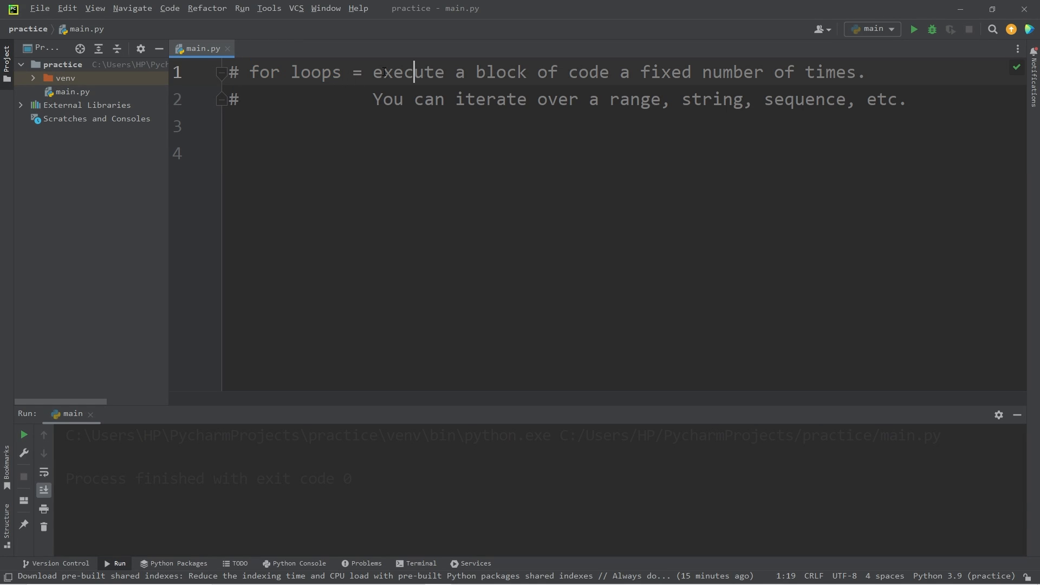
Highlight key phrases in the for-loop comments, then move to the empty line below them
drag(477, 72, 609, 71)
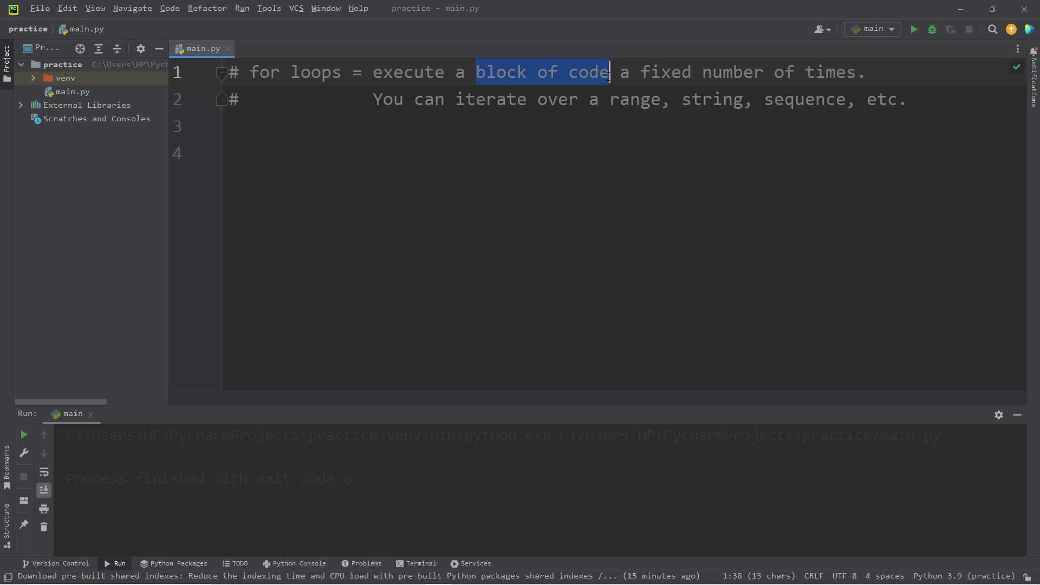
double_click(702, 72)
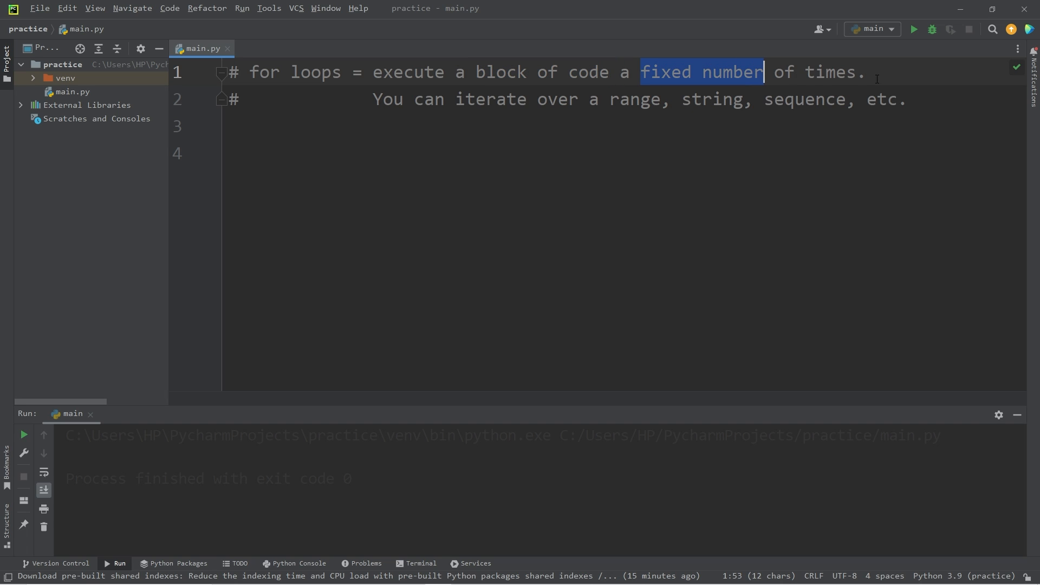
double_click(640, 99)
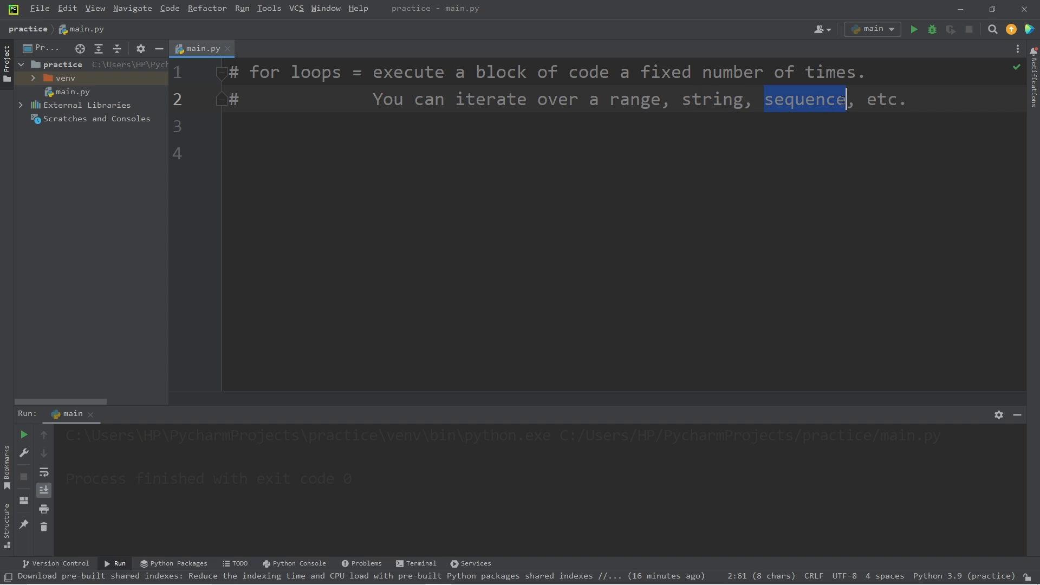
double_click(490, 99)
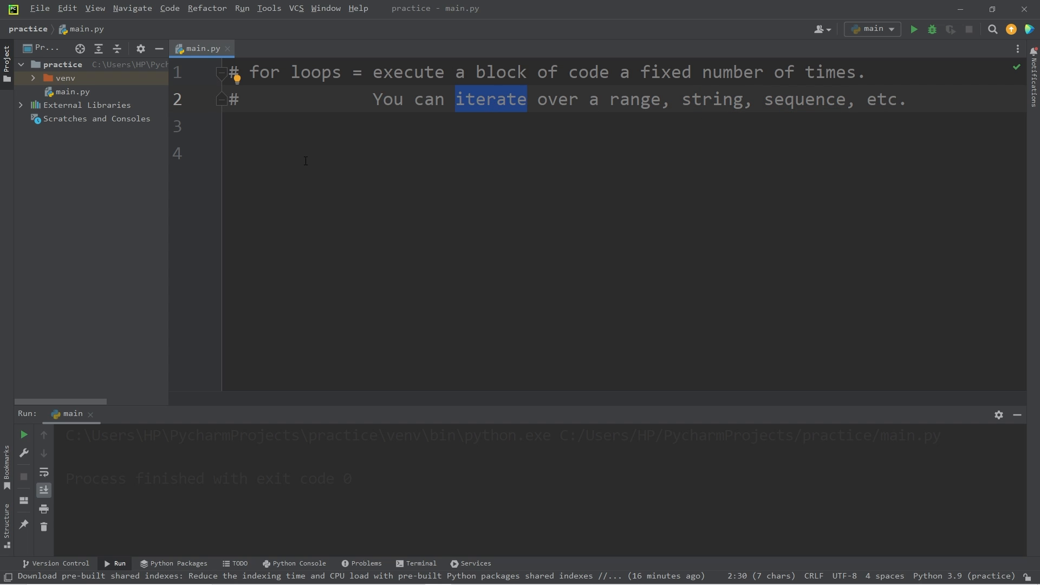
click(228, 153)
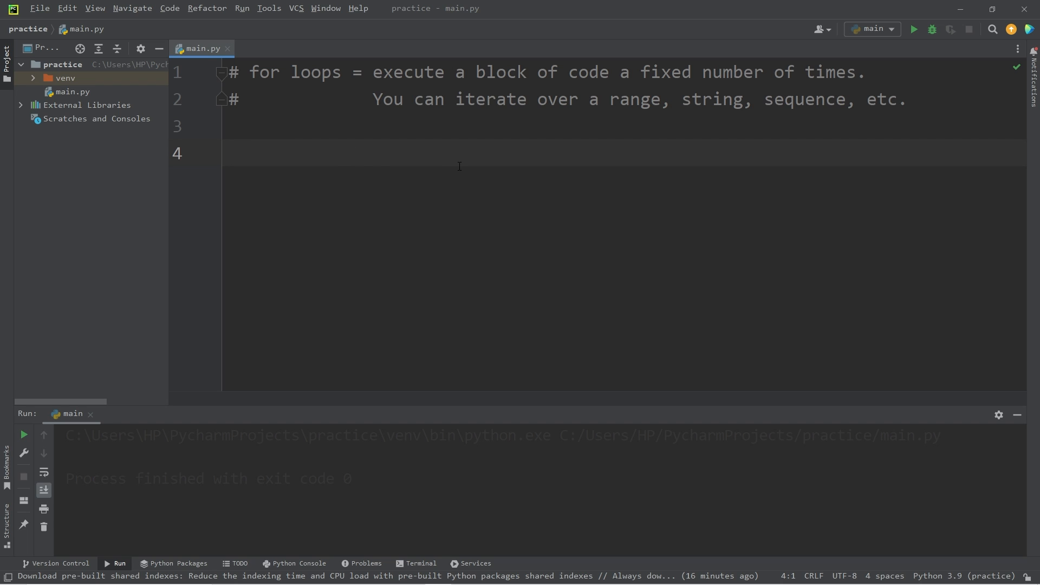
Write for x in range(1, 11): with an indented print(x) body
text(for)
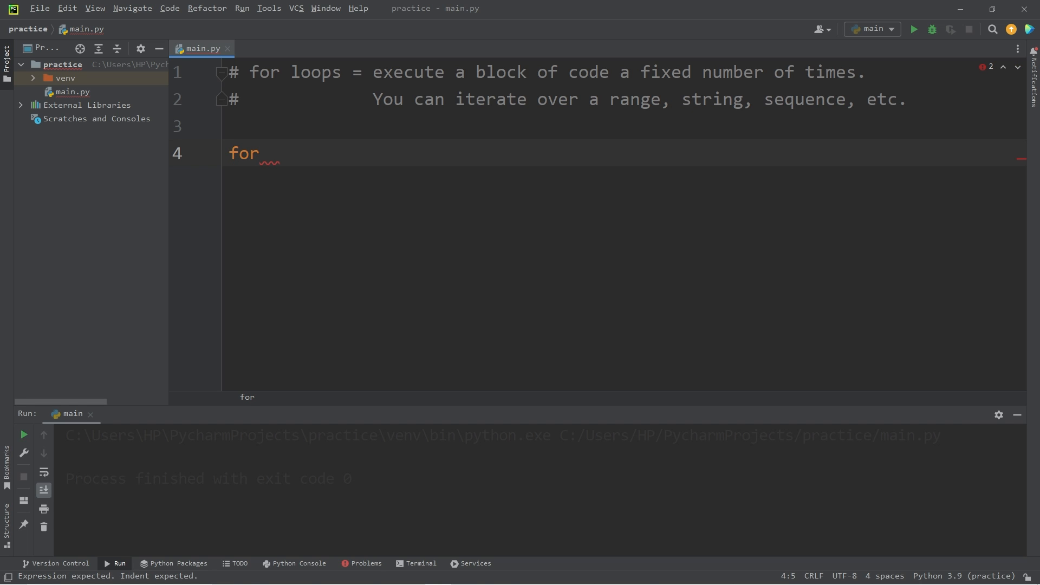
text(x)
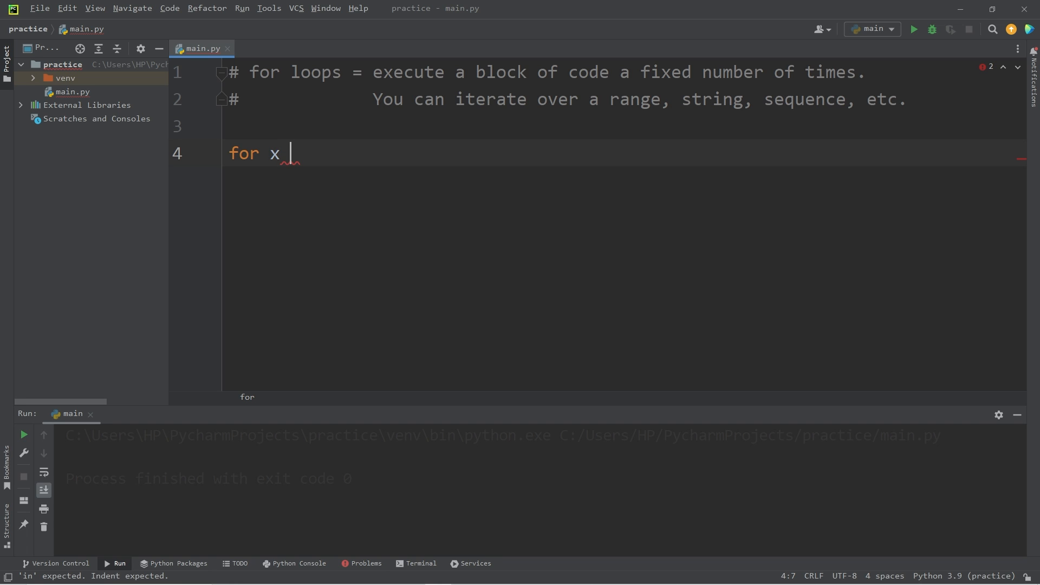
text(in)
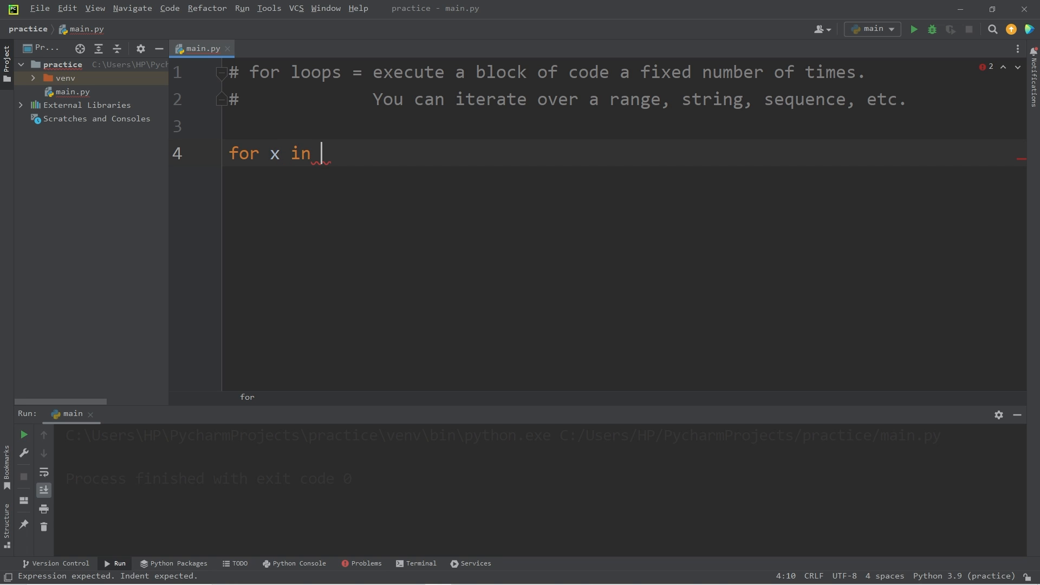
text(range)
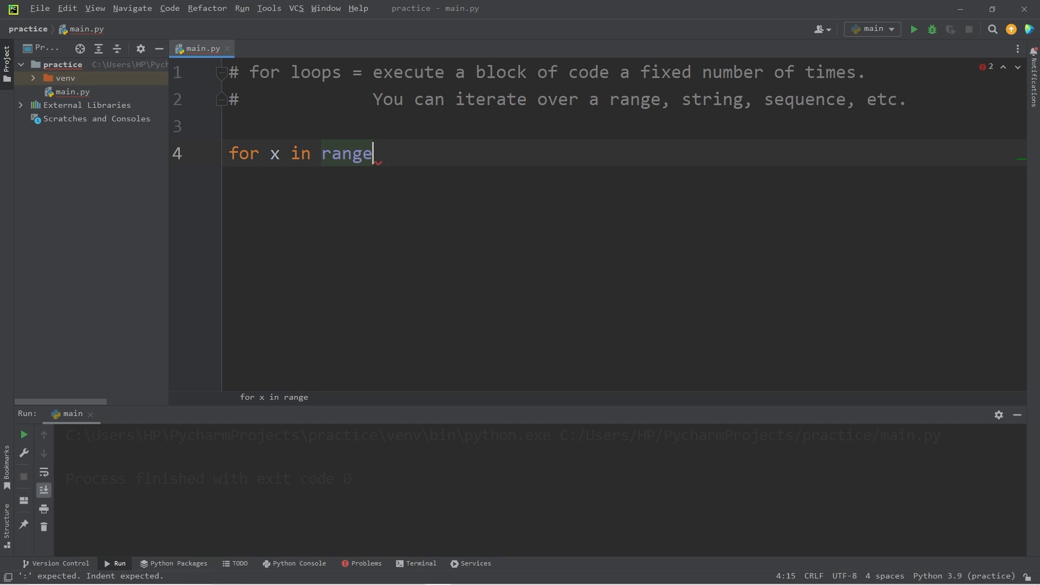
text(()
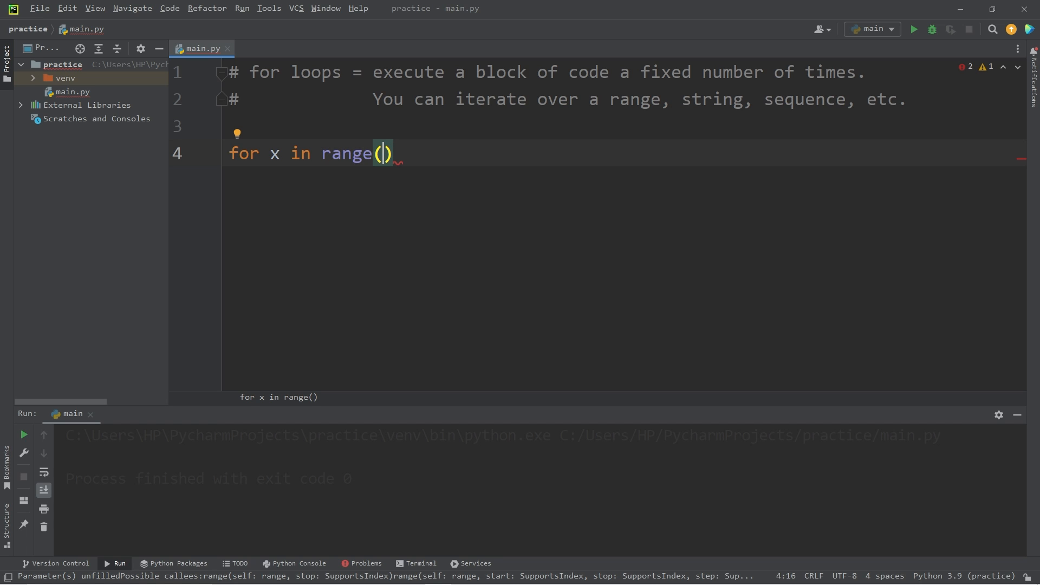
text(1,)
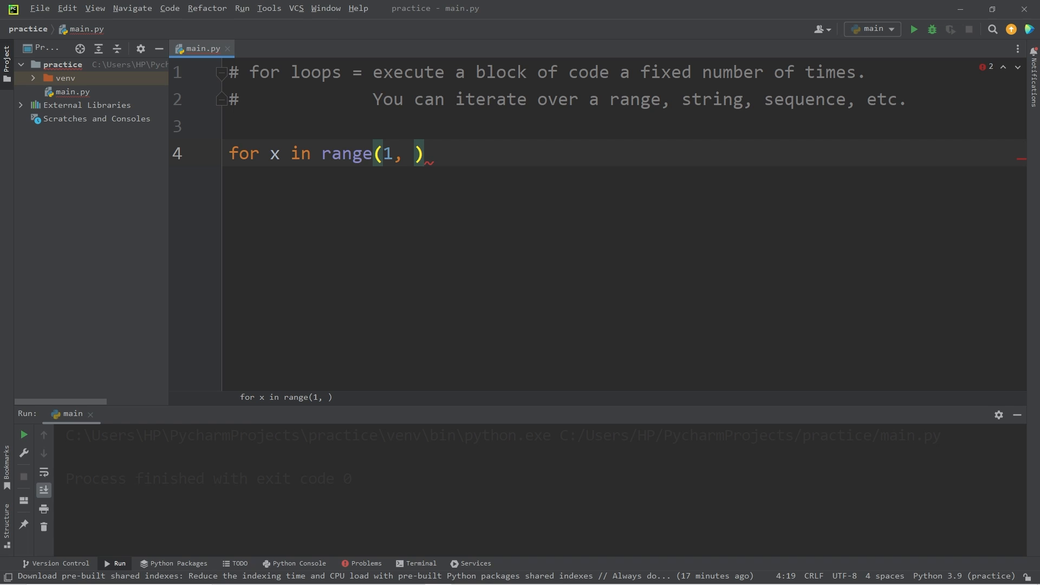
text(1)
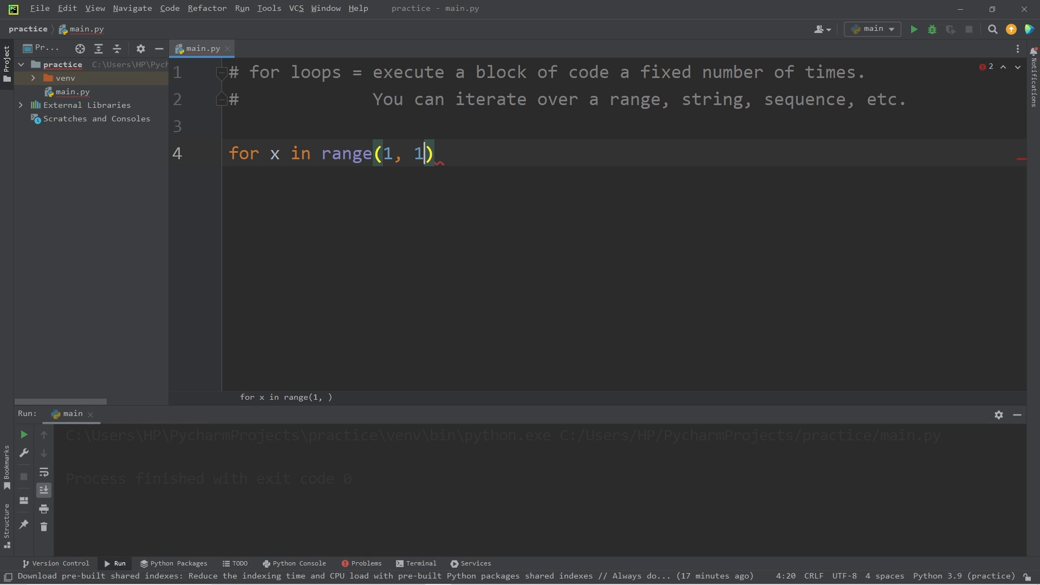
text(1)
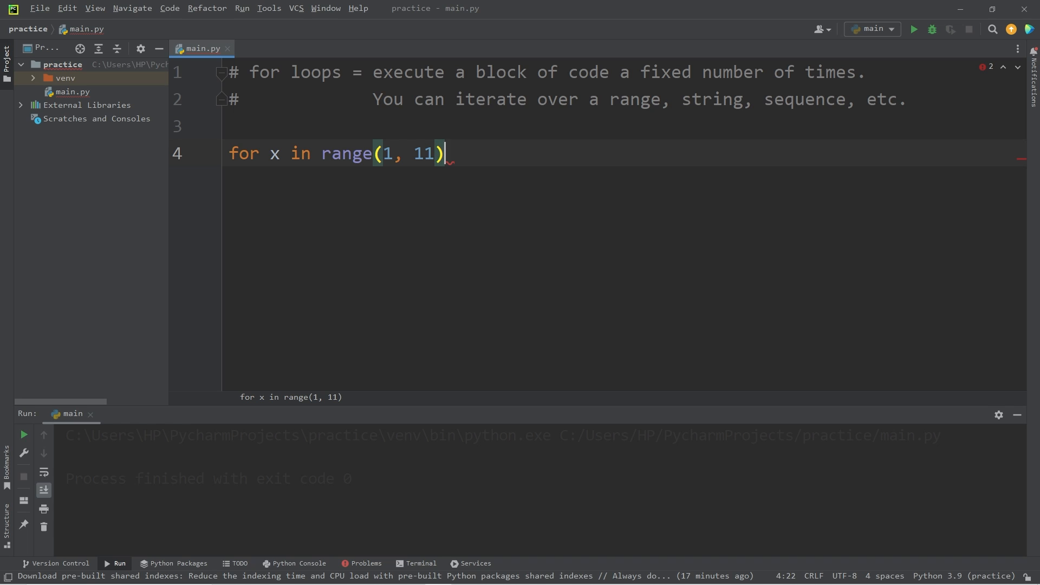
text(:)
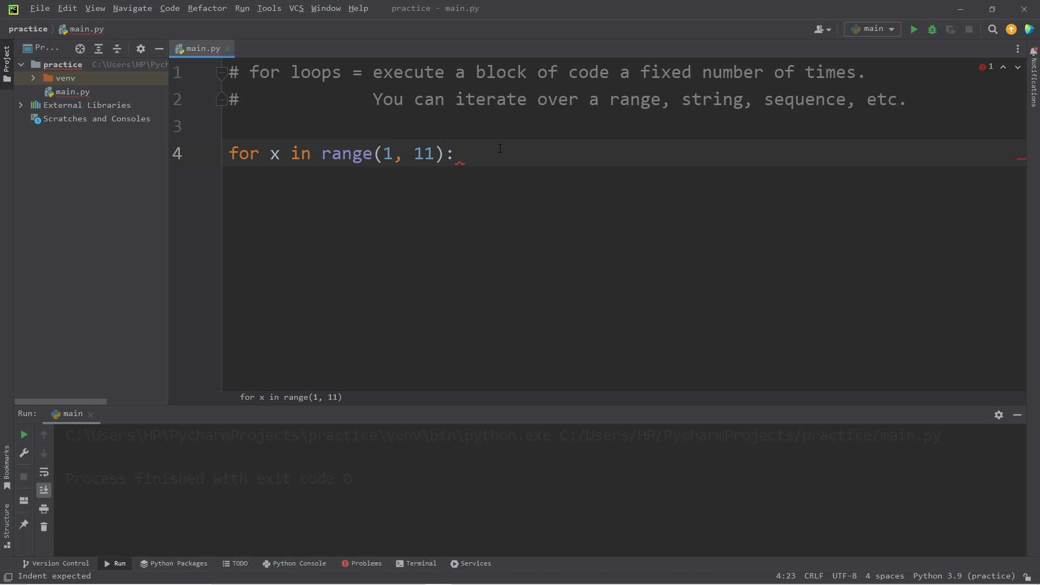
key(enter)
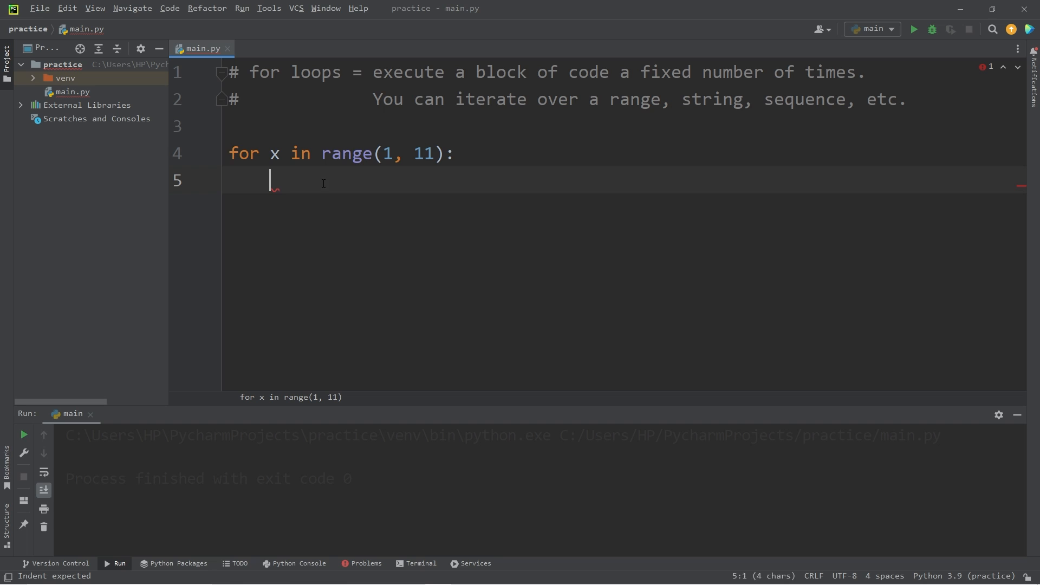
text(print)
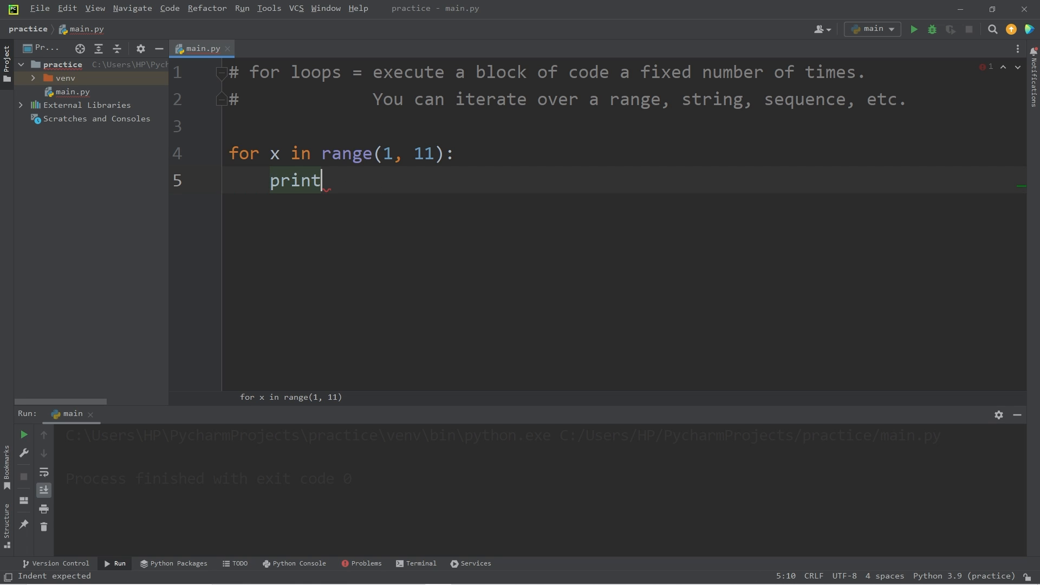
text((x))
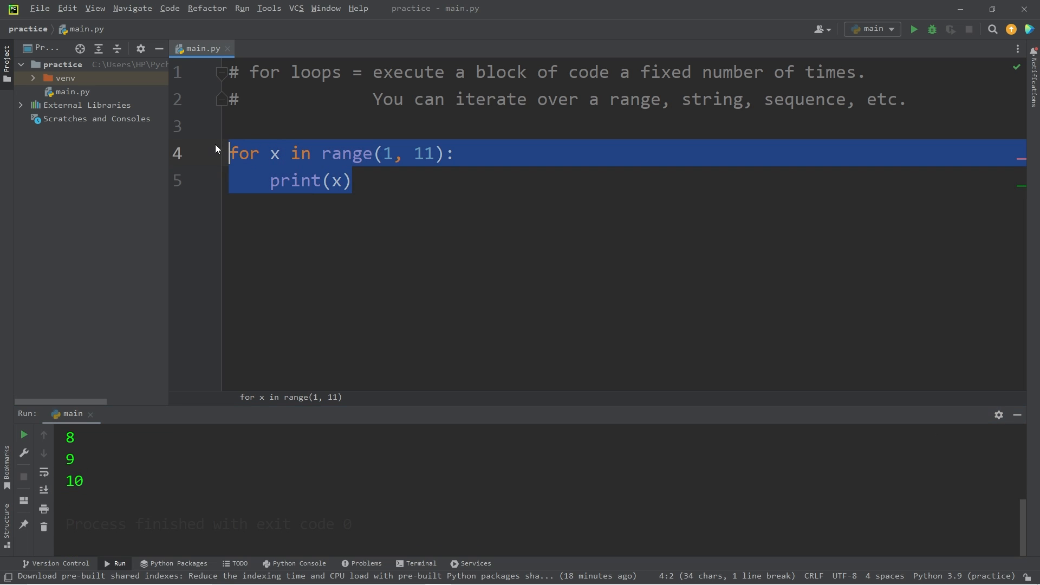
click(239, 152)
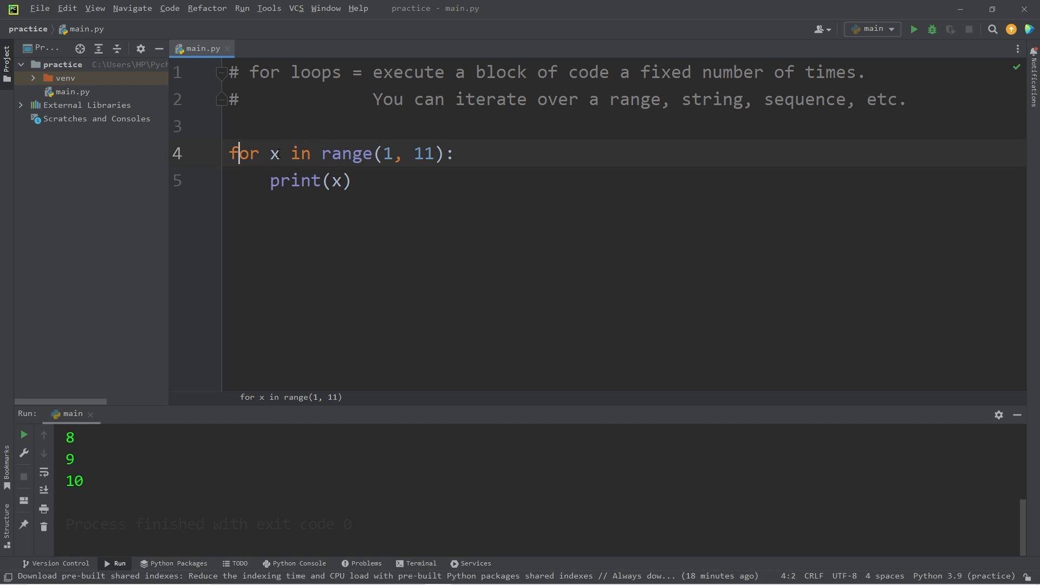
text(c)
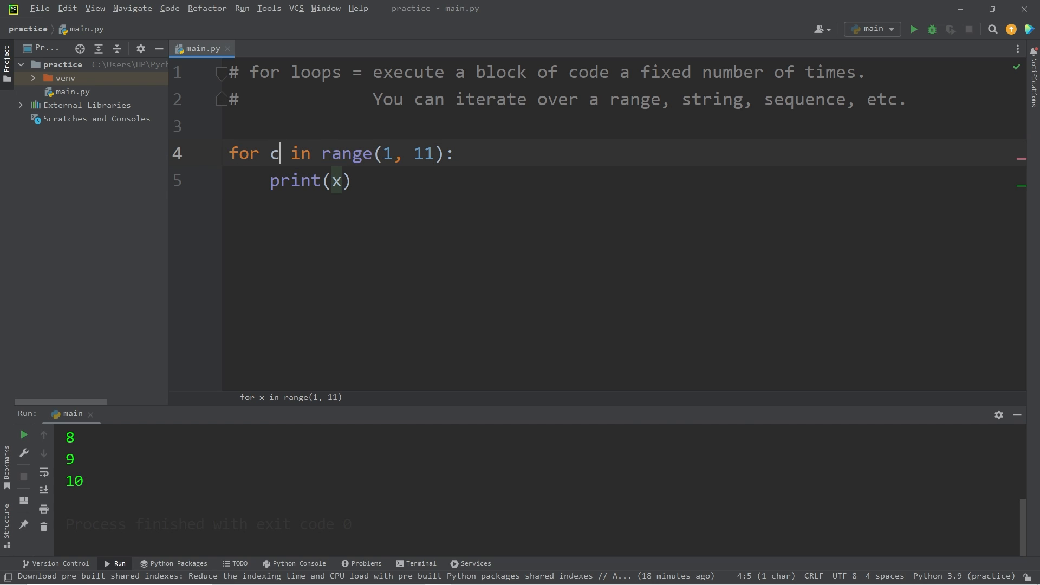
text(ounter)
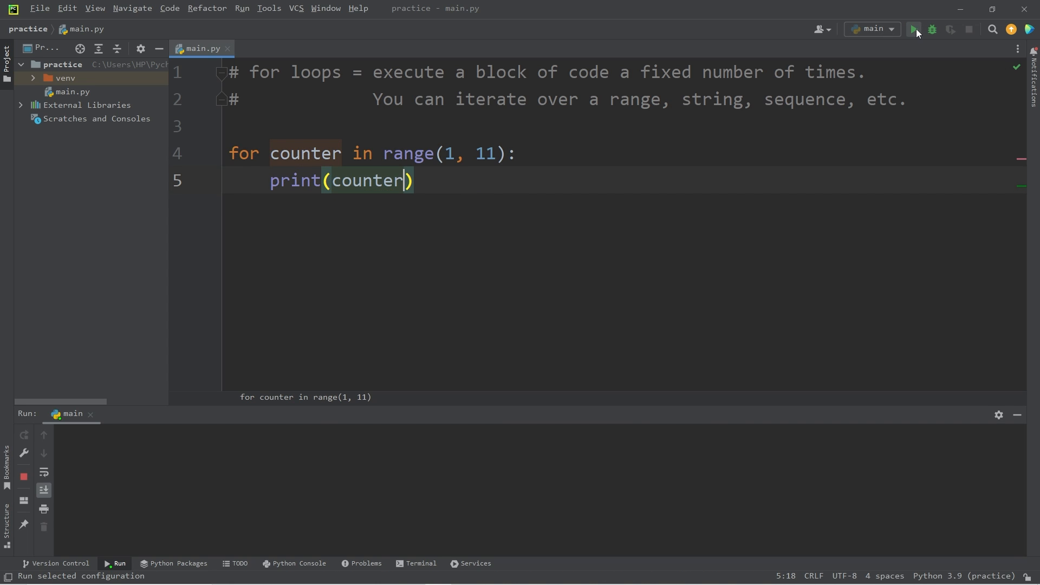
click(914, 29)
text(x)
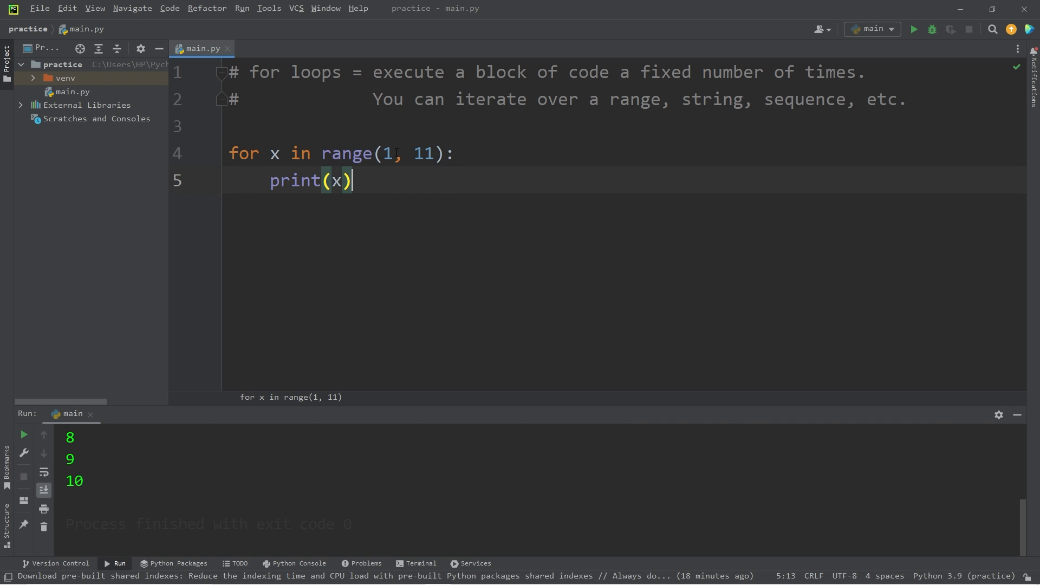
double_click(424, 154)
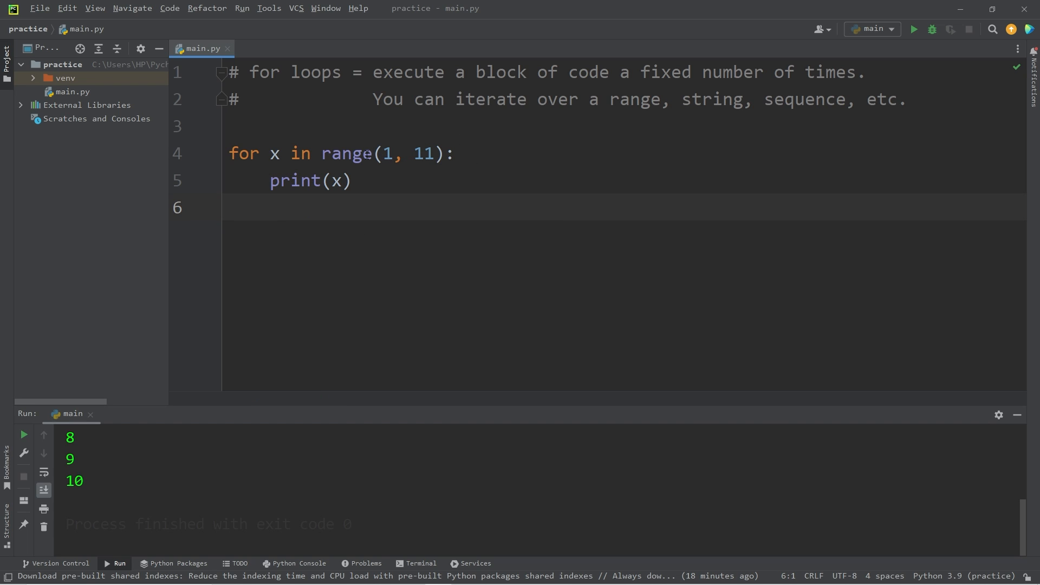
Add print("HAPPY NEW YEAR!") on a new line below the loop
text(print())
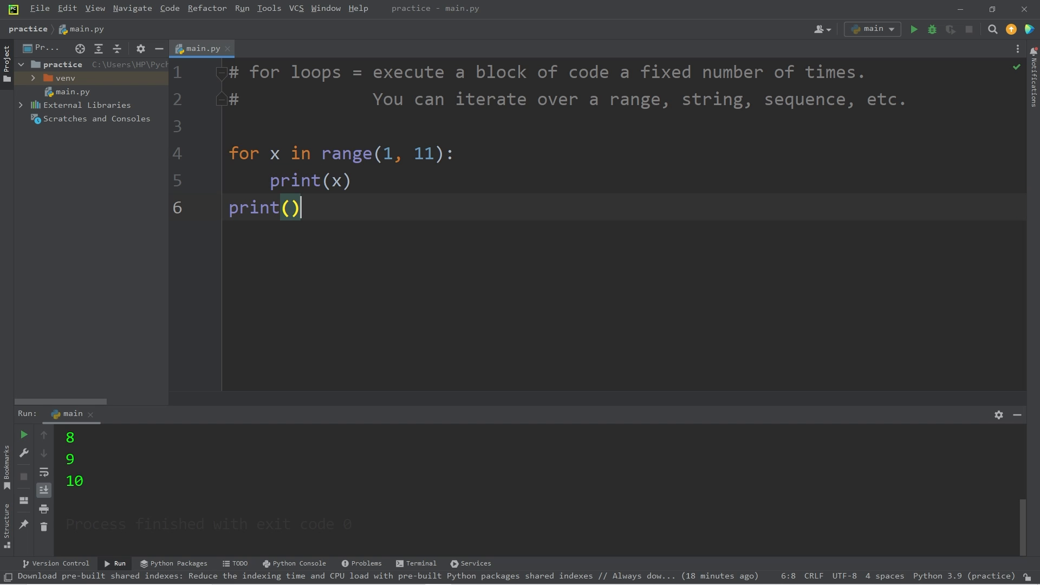
text("HAPPY NEW")
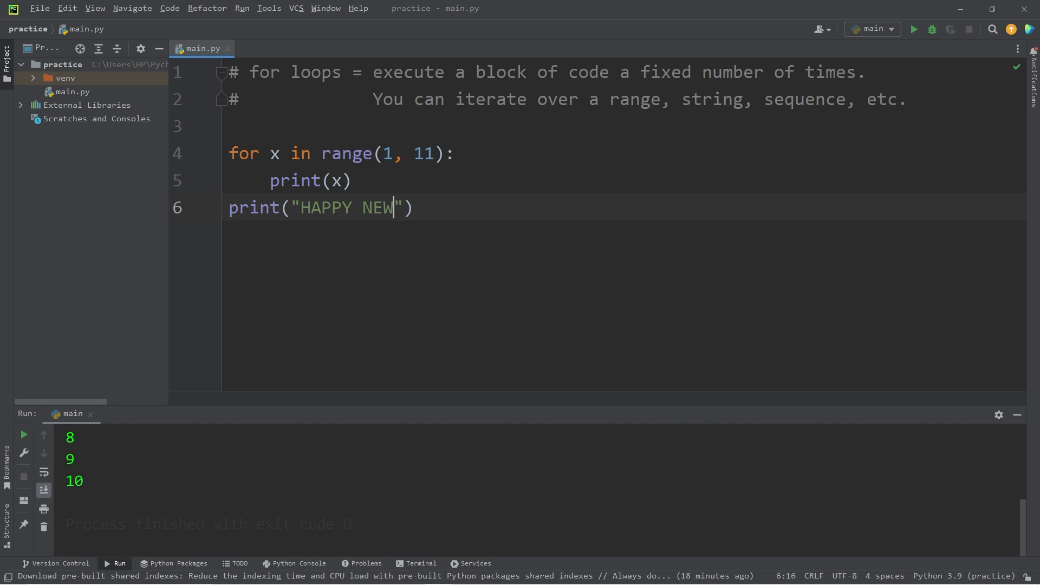
text(YEAR!)
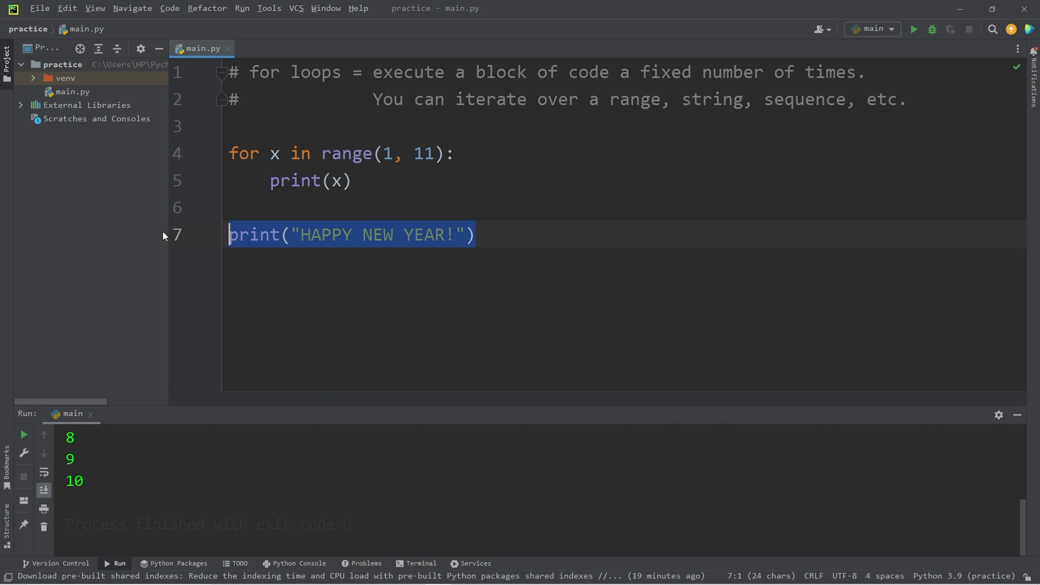
mouse_move(289, 204)
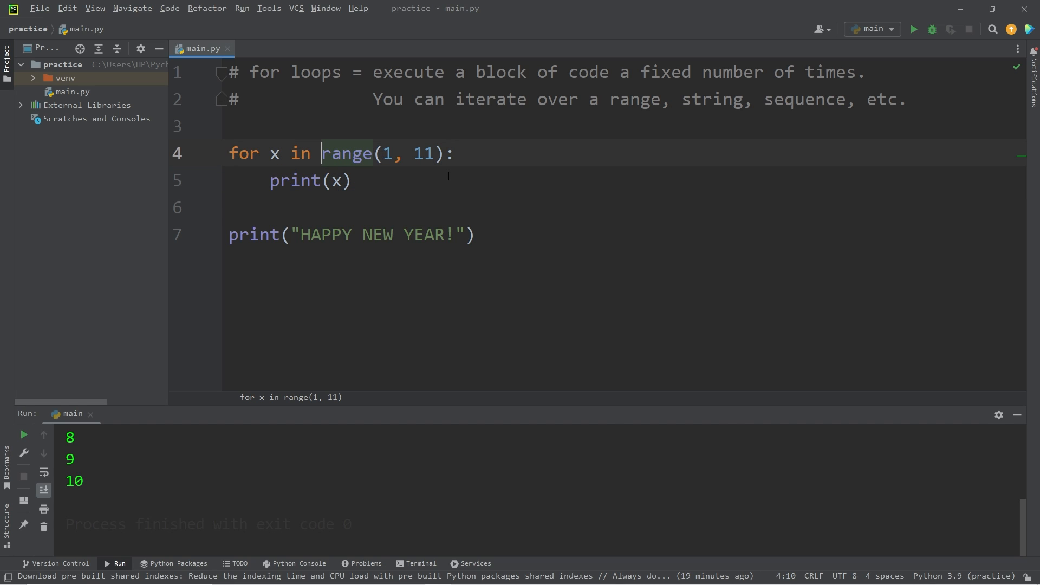
Try wrapping the range in reversed(), then give range(1, 11) a step of 2 and run it
text(reversed)
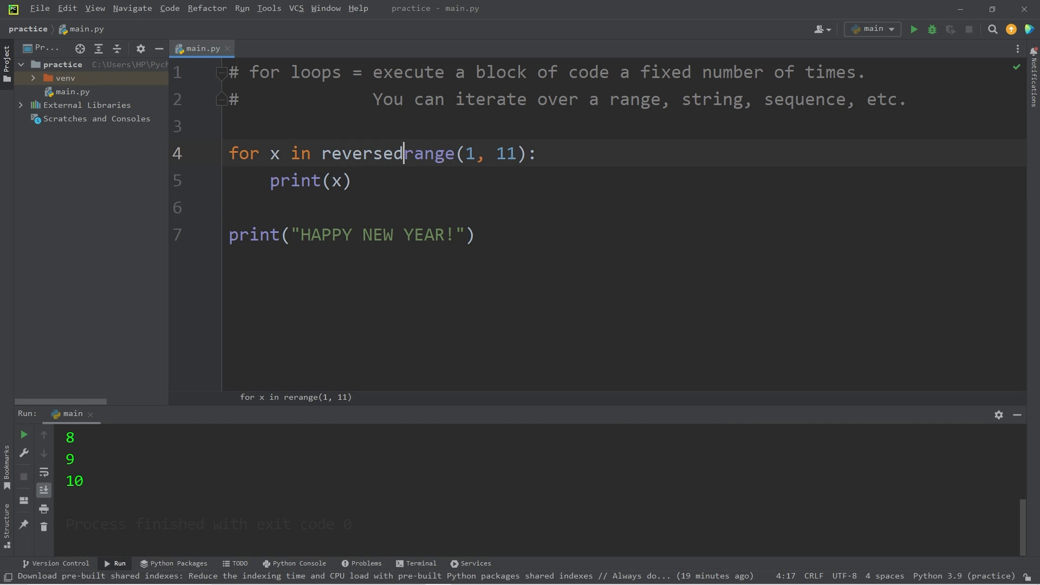
text(()
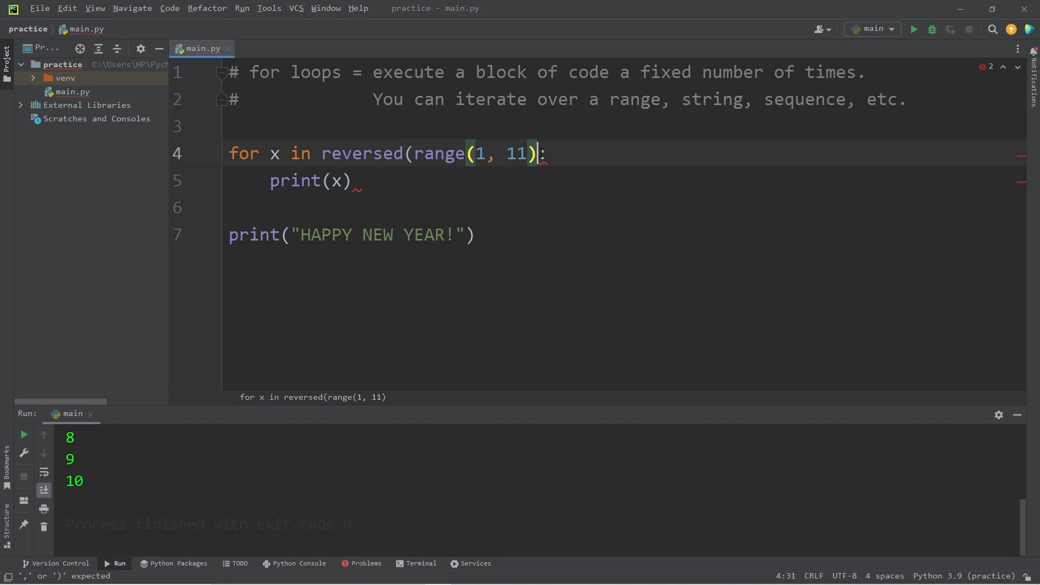
text())
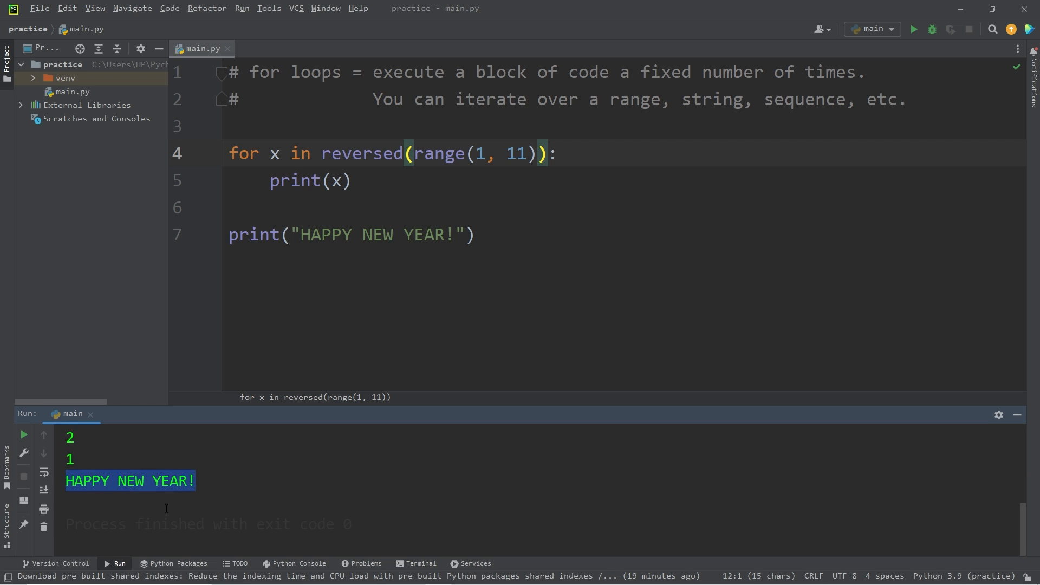
click(411, 153)
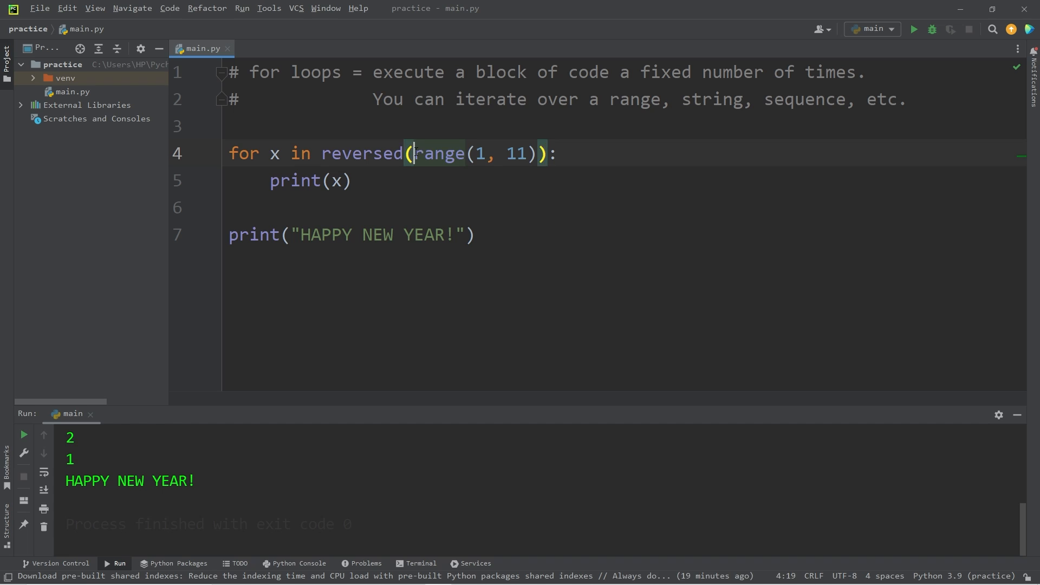
double_click(440, 153)
text(, )
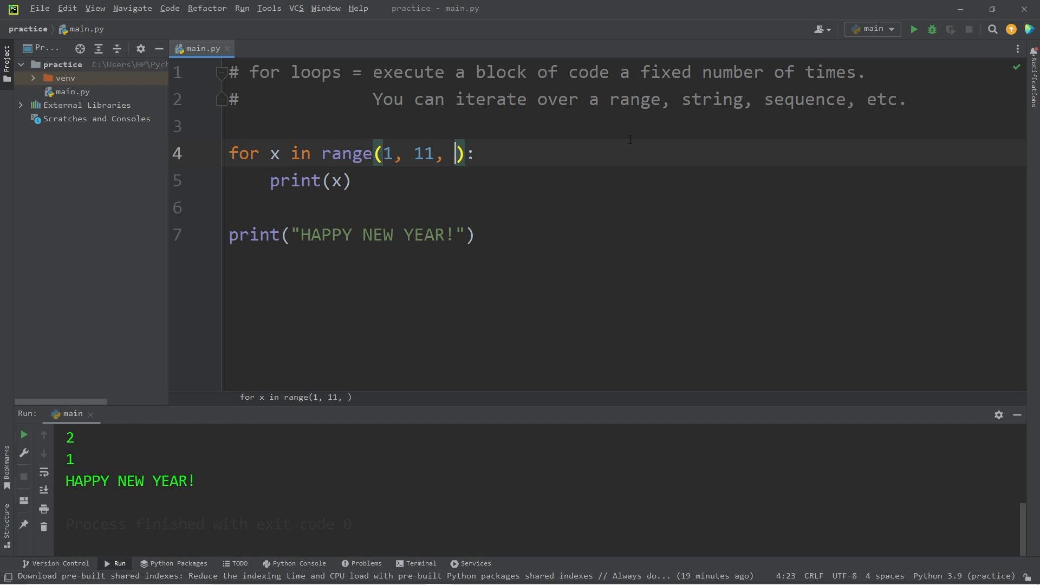
text(2)
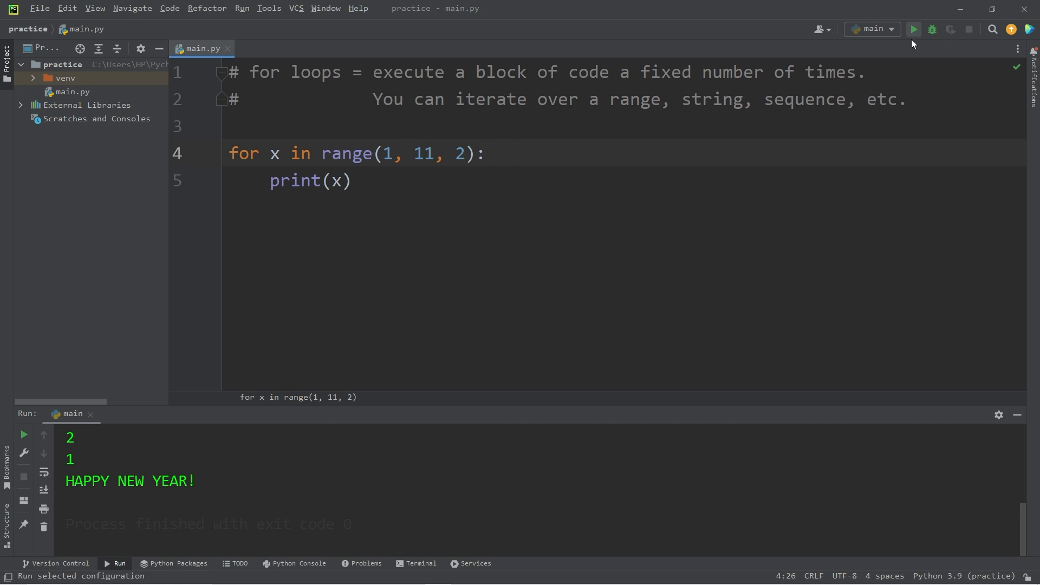
click(913, 29)
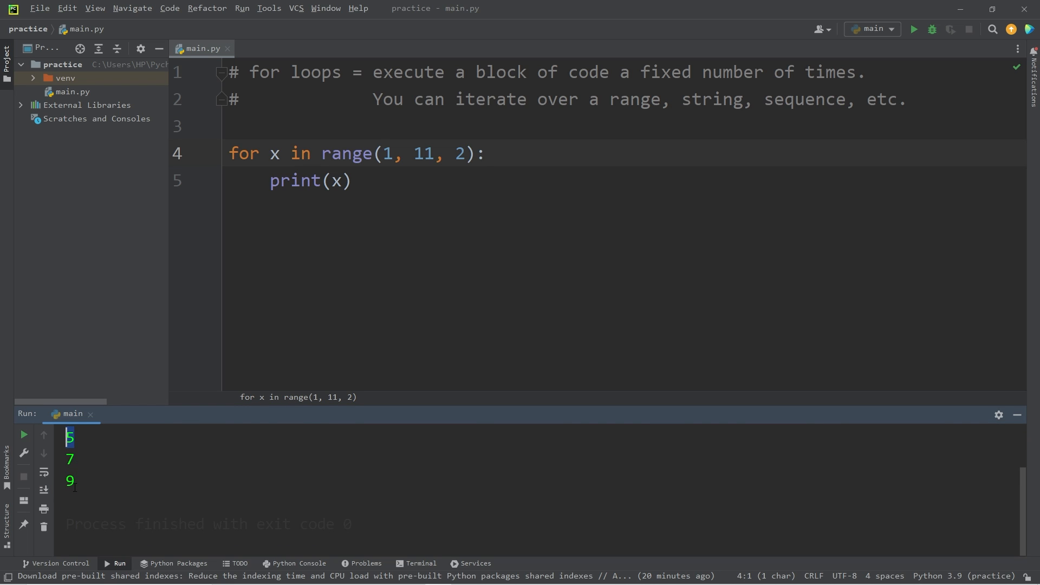
Change the range step to 3 and run again to output 1, 4, 7, 10
double_click(458, 152)
text(3)
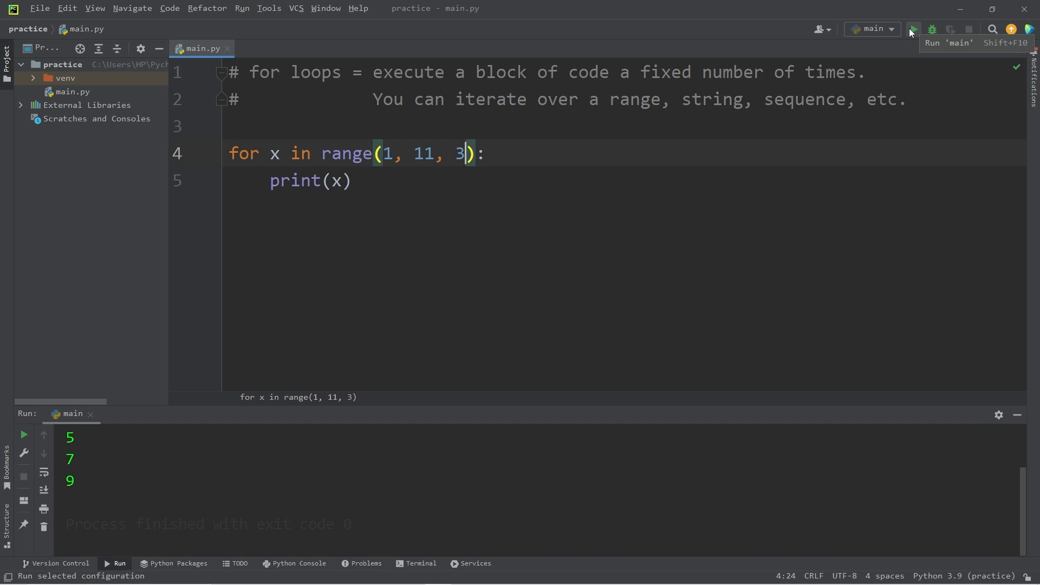
click(914, 29)
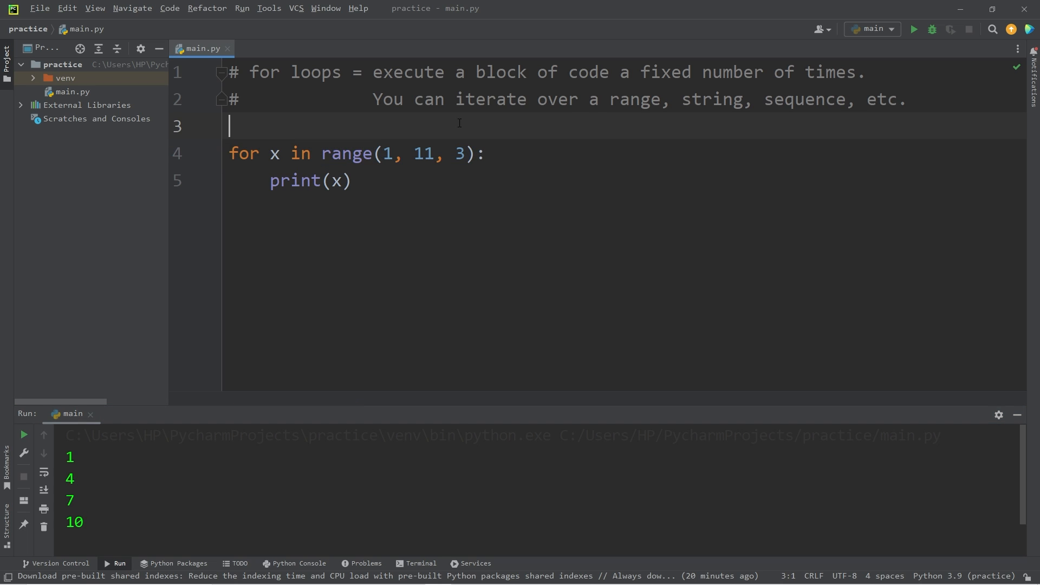
text(credi)
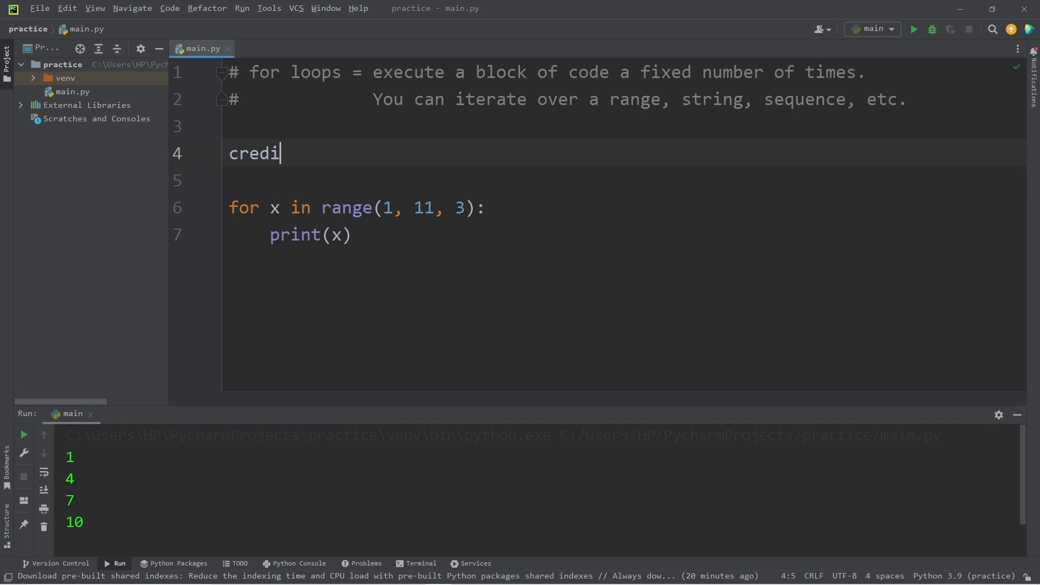
text(t_card = "")
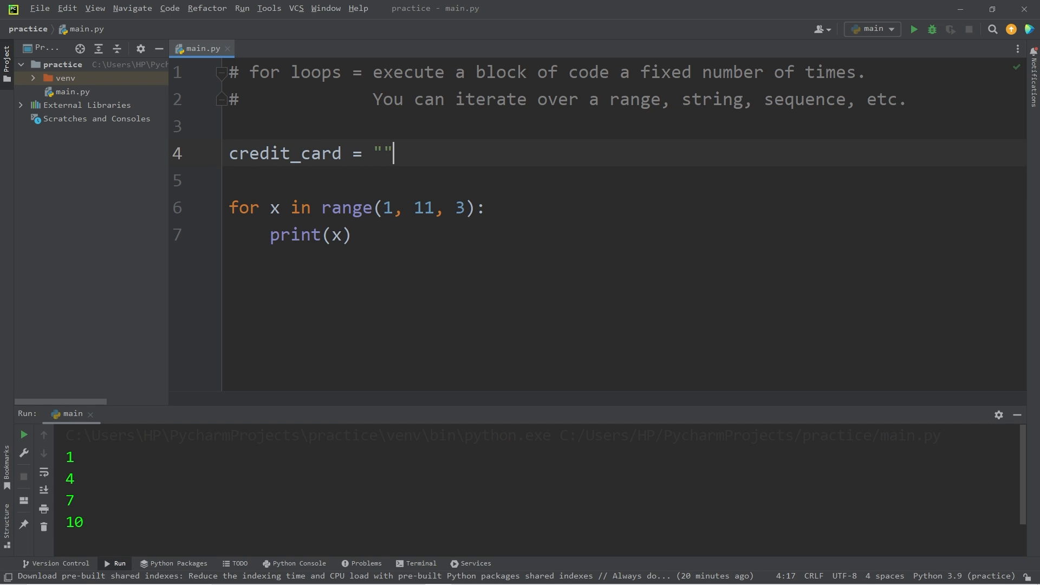
text(1234-)
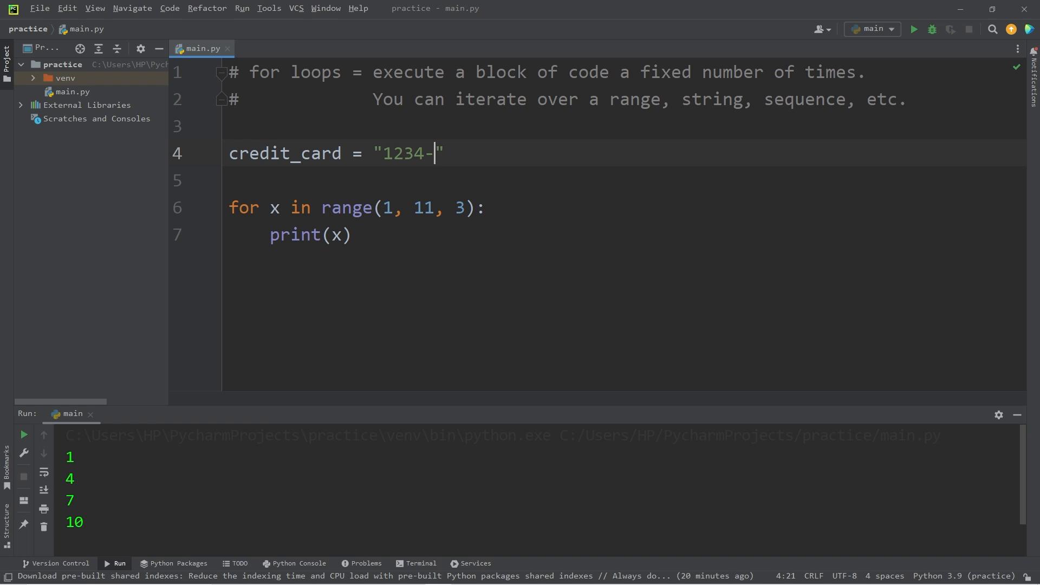
text(5678-)
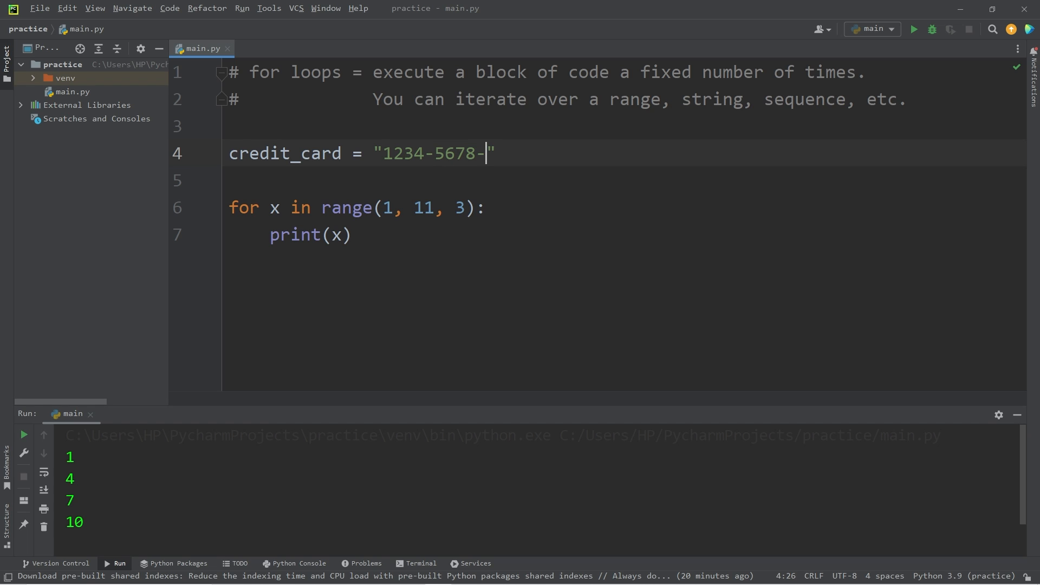
text(9012-3)
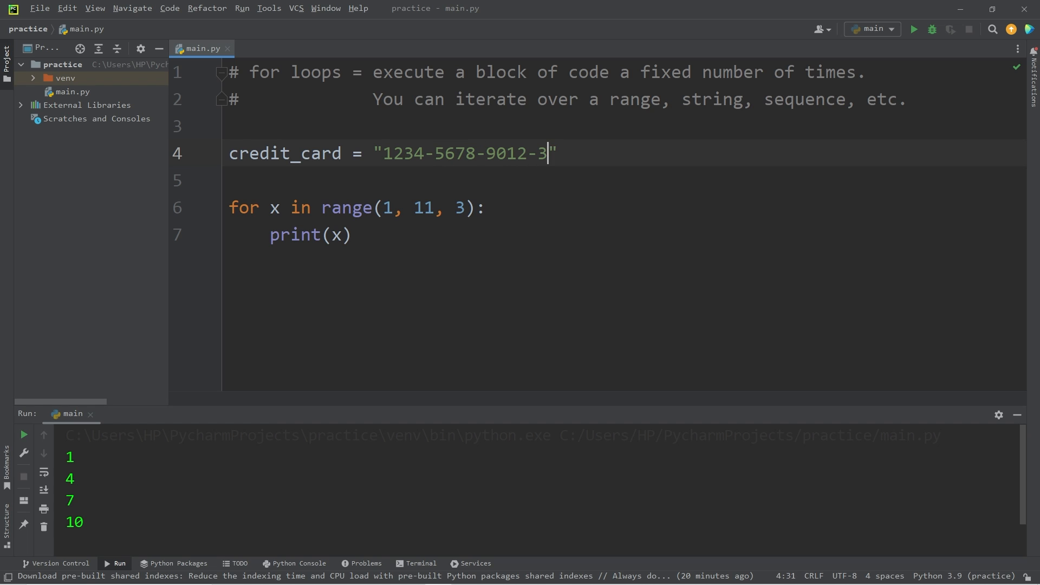
text(456)
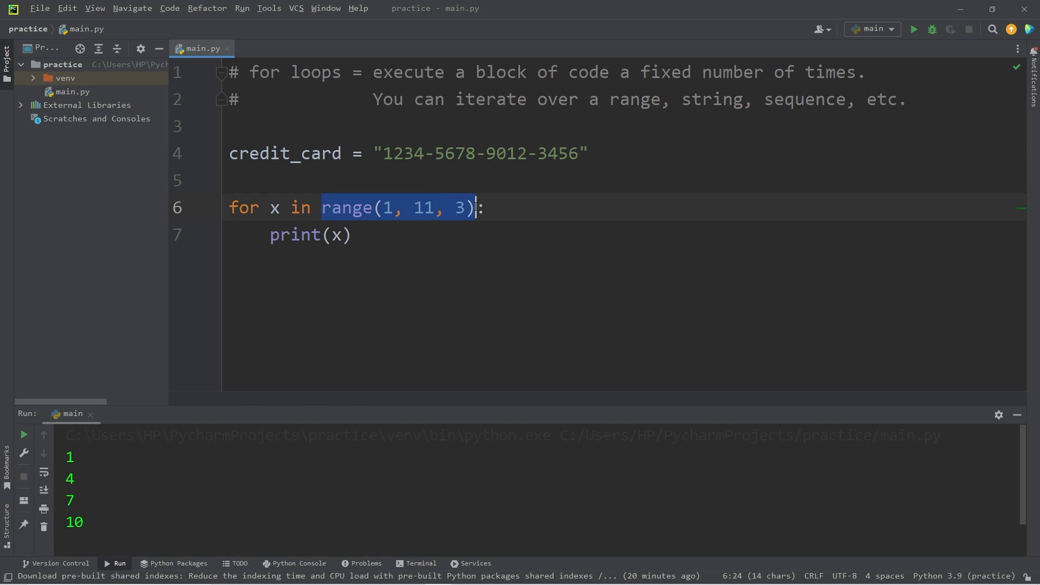
Make the loop iterate over credit_card and run it to print each character
text(credit_card:)
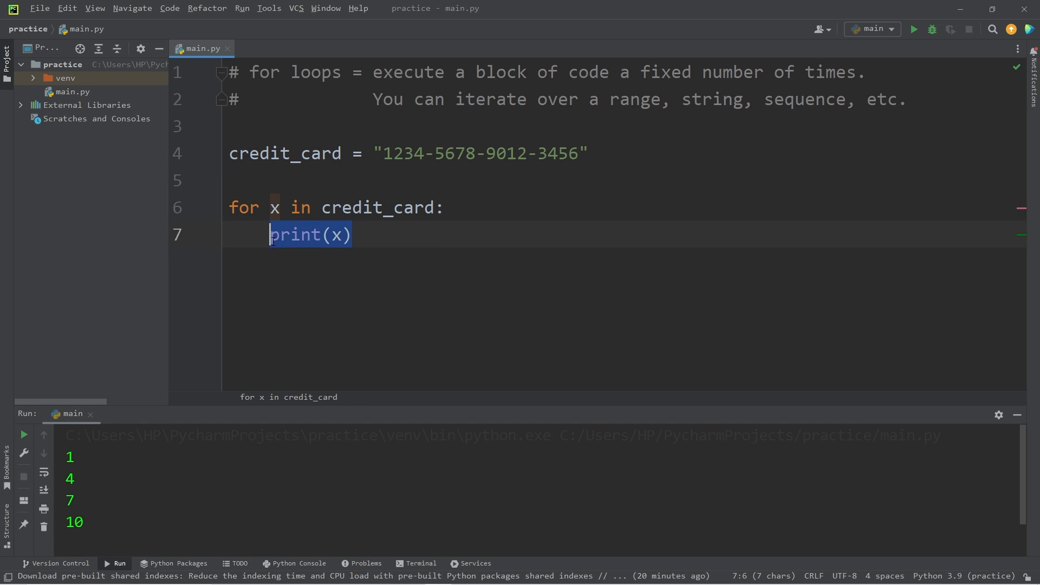
click(274, 207)
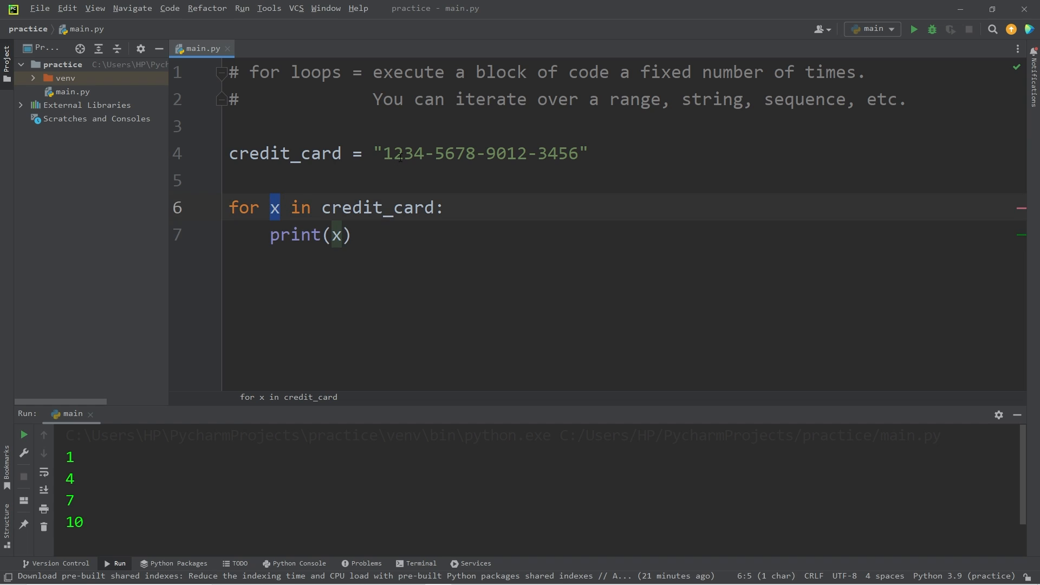
click(390, 152)
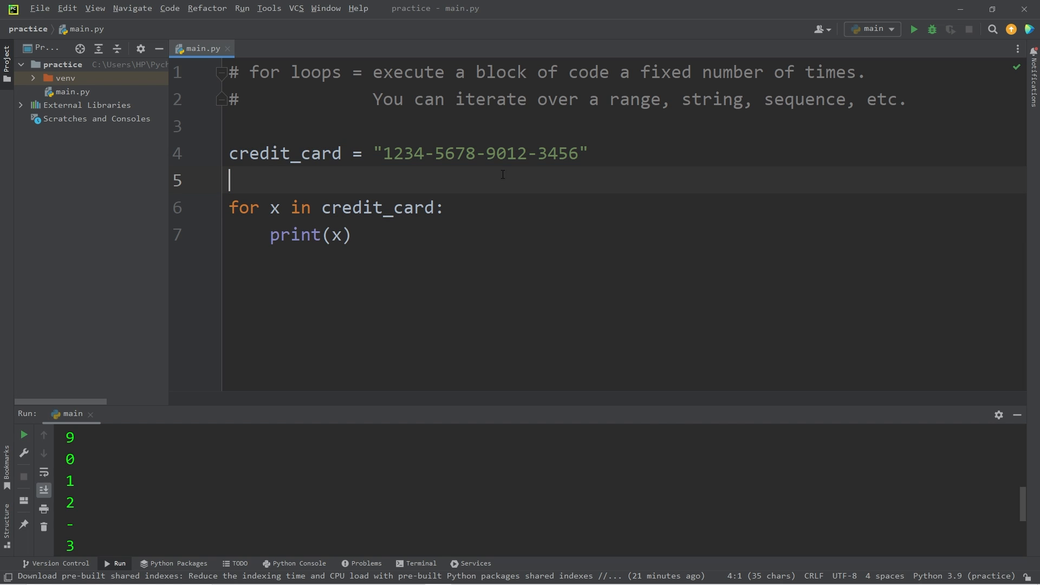
Delete the credit card example and write for x in range(1, 21):
drag(229, 153, 351, 234)
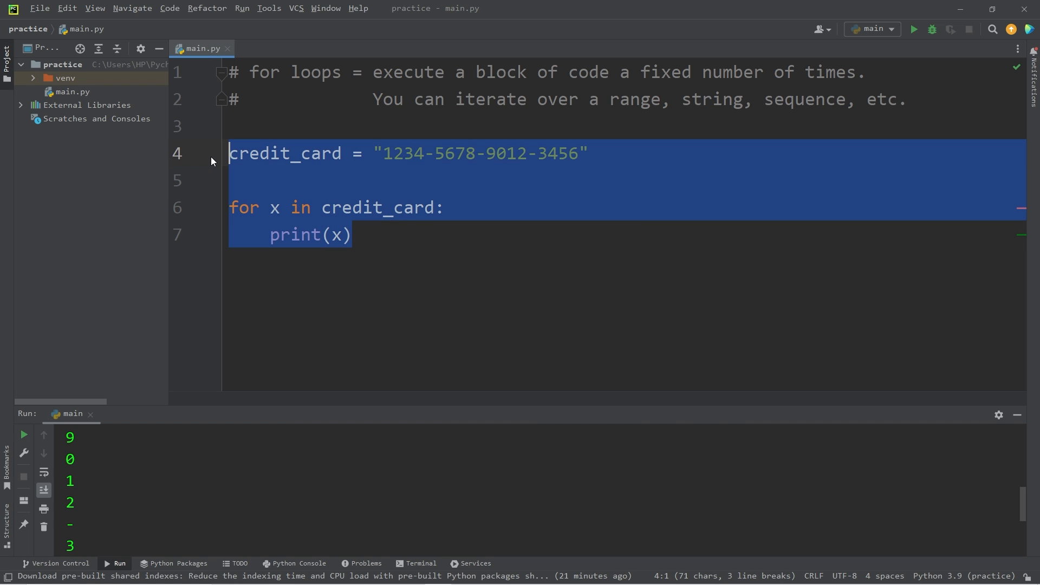
key(Delete)
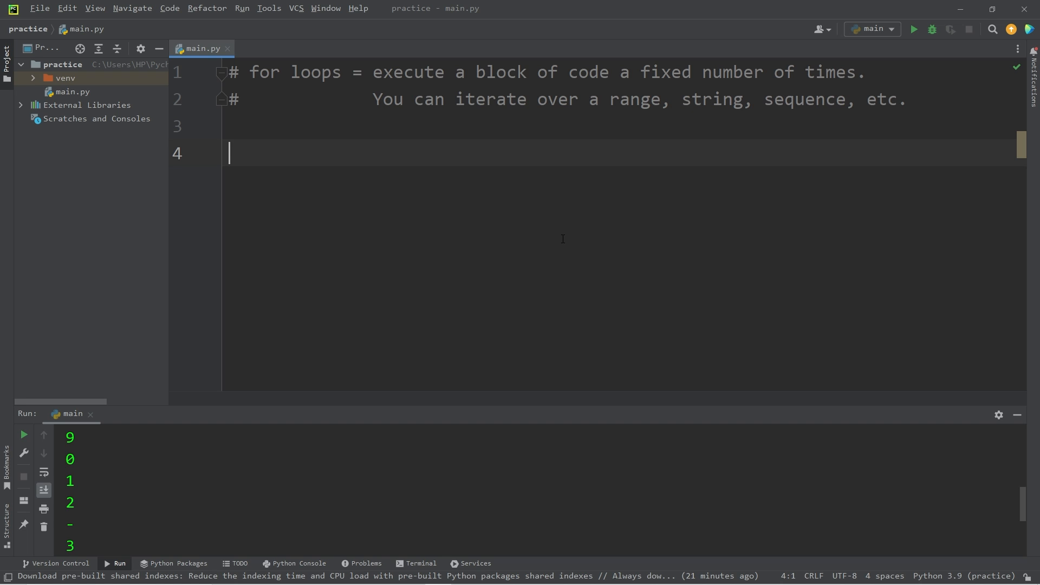
text(for x in)
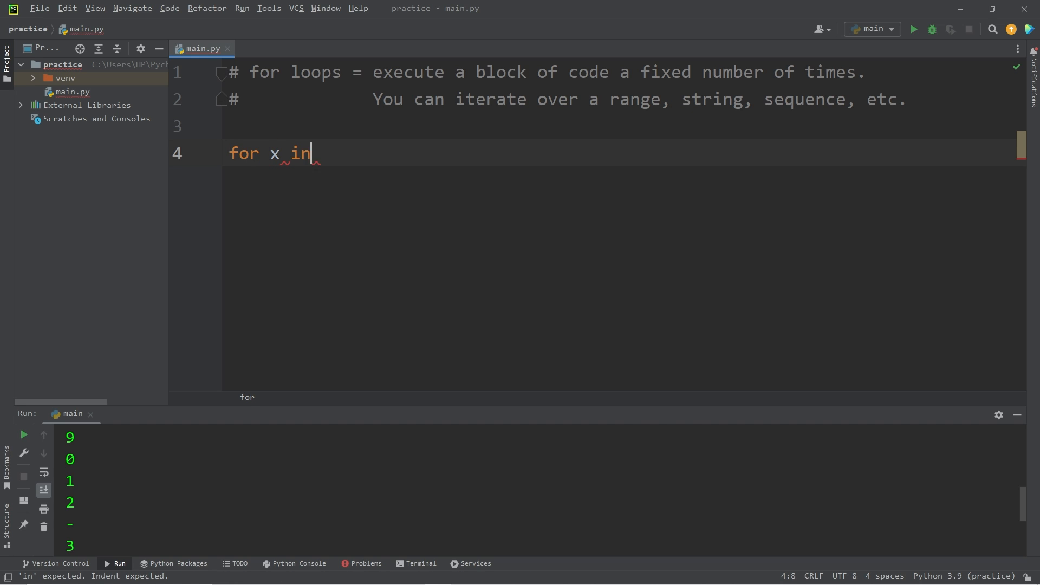
text(range(1)
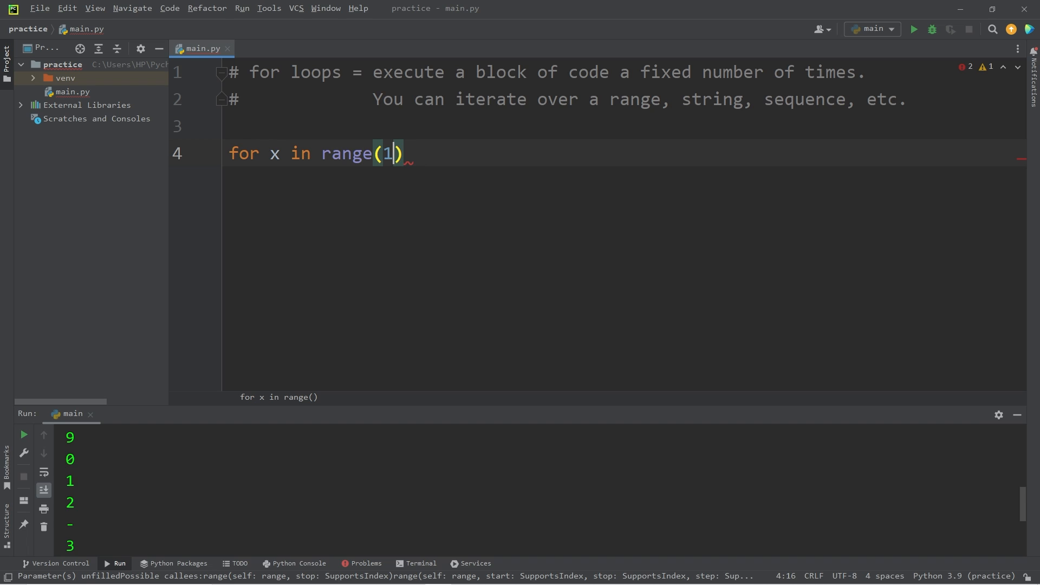
text(, 21)
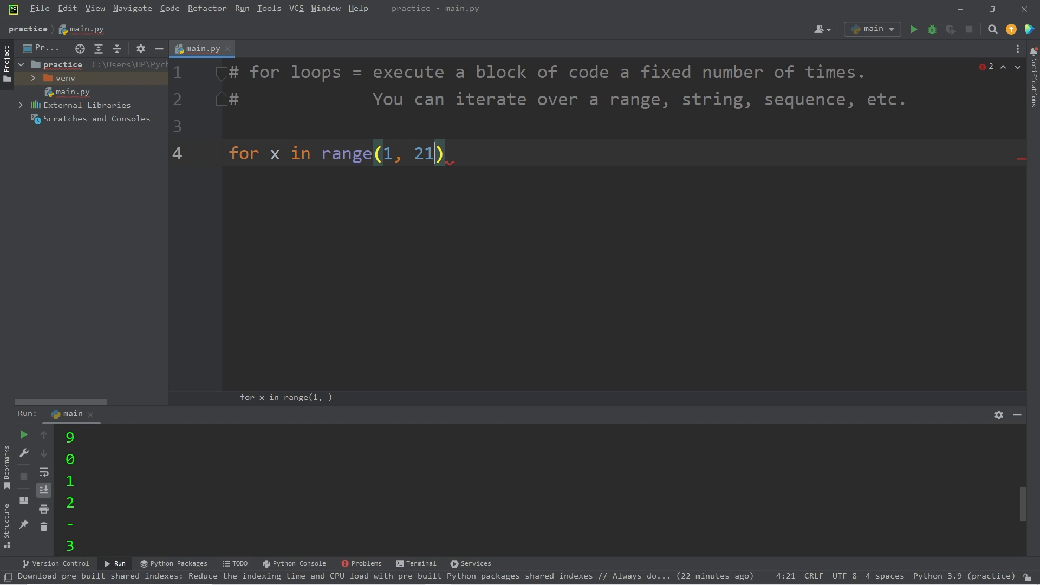
text(:)
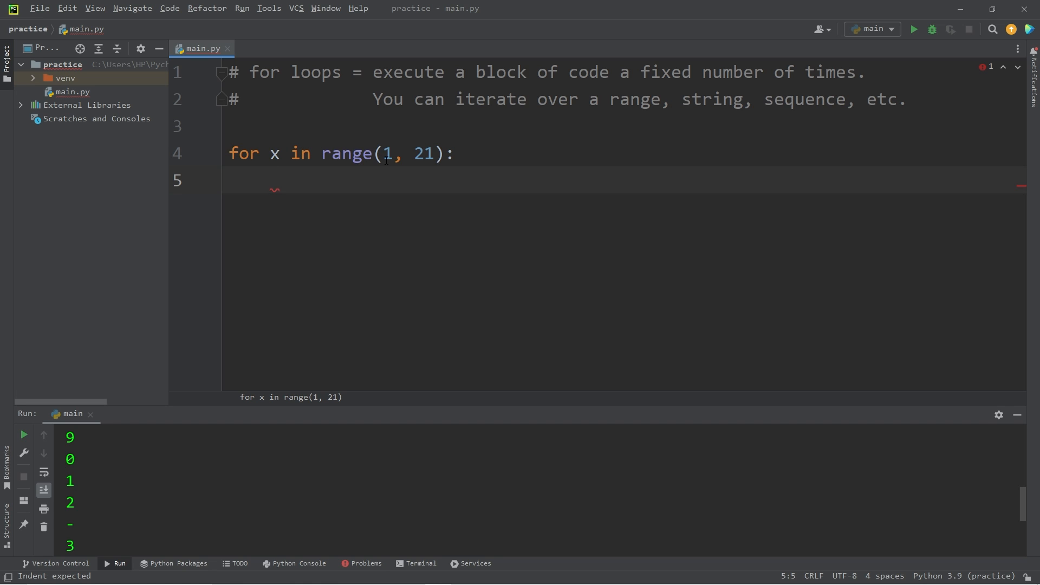
mouse_move(360, 196)
text(if)
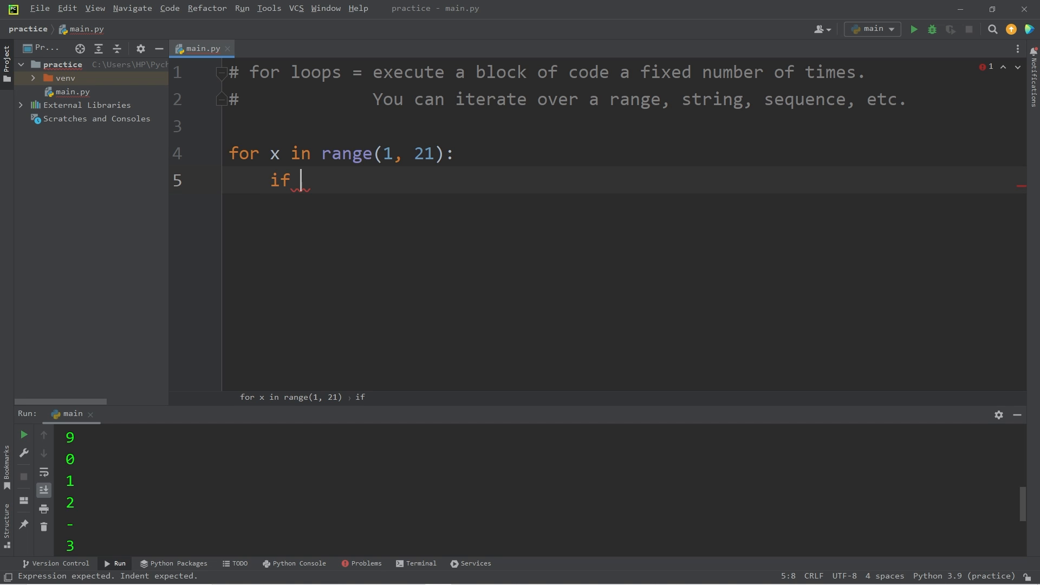
Add if x == 13: continue, else: print(x) as the loop body
text(x == 1)
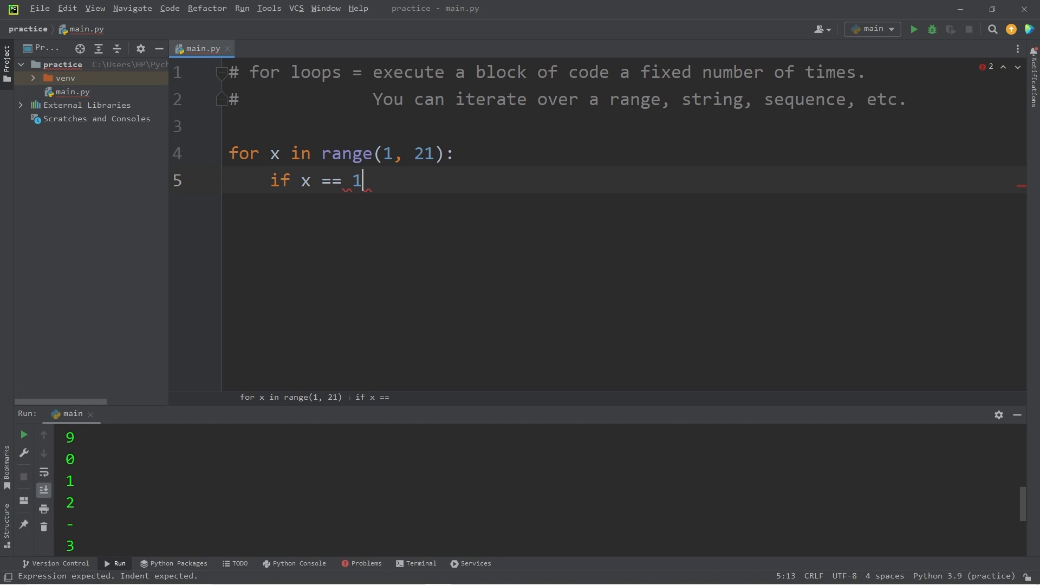
text(3:)
text(continu)
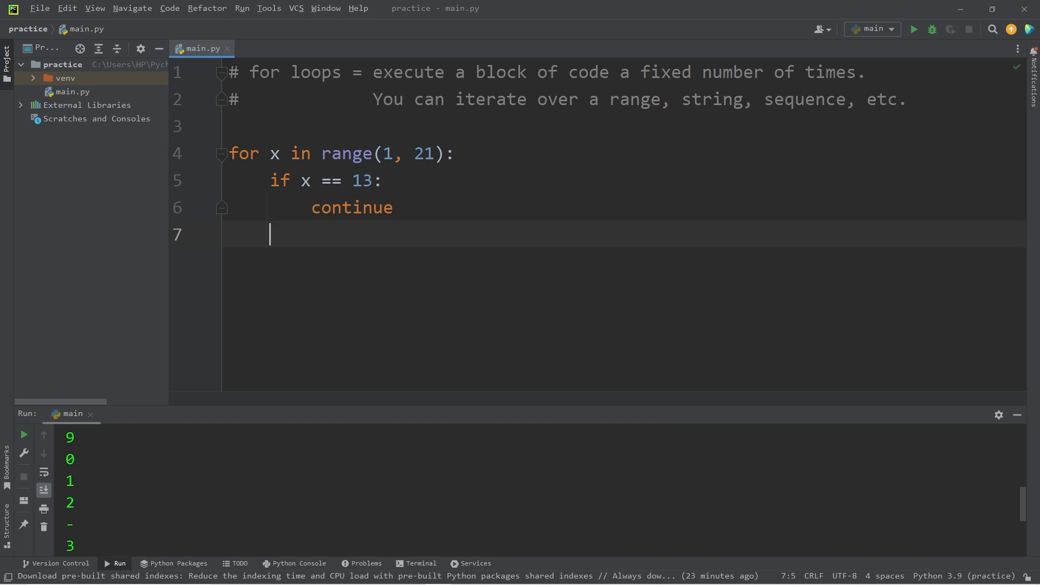
text(else:)
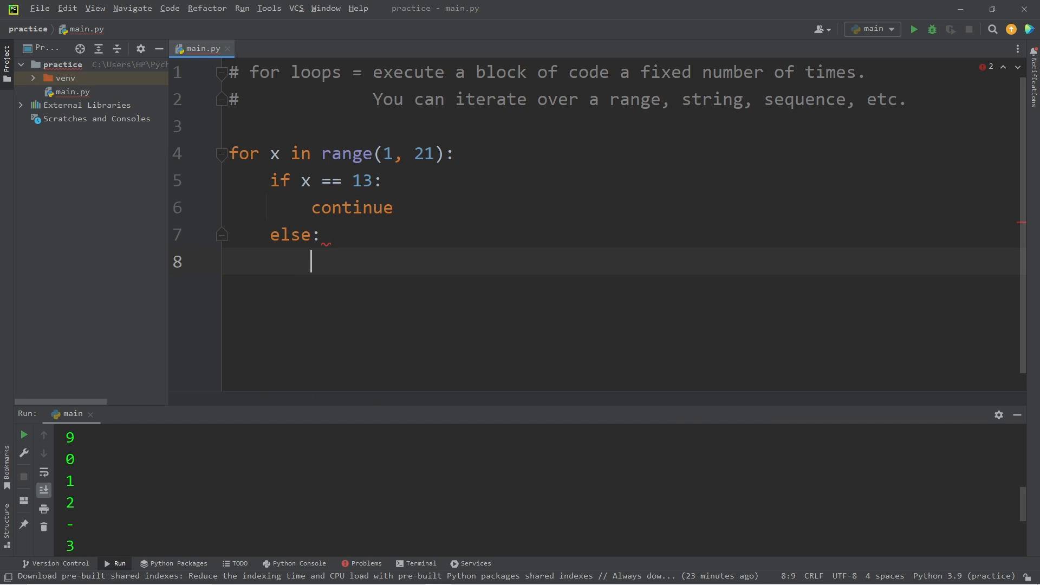
text(print(x))
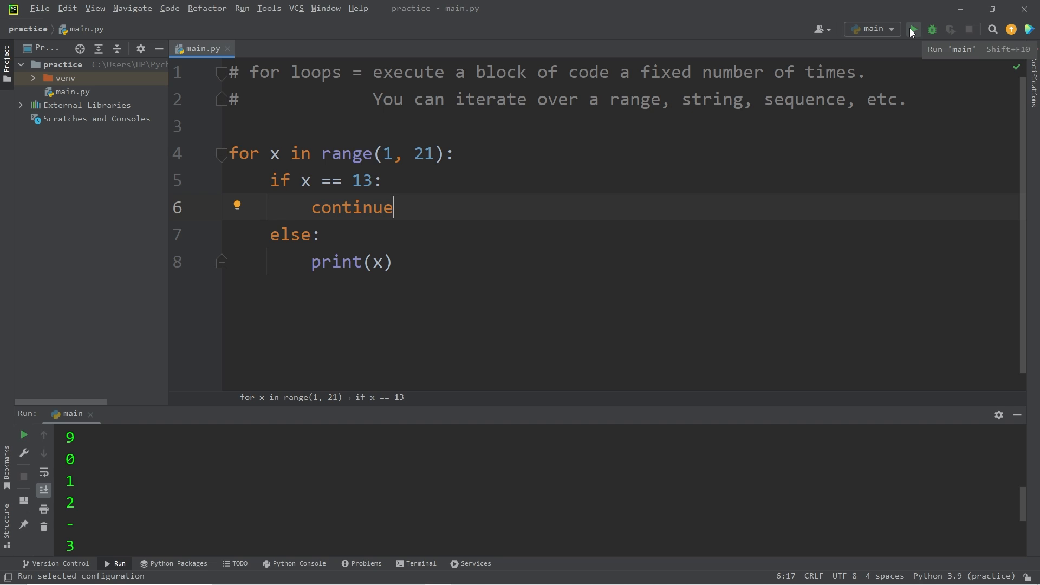
Run main.py so the output lists 1 to 20 with 13 missing
click(913, 29)
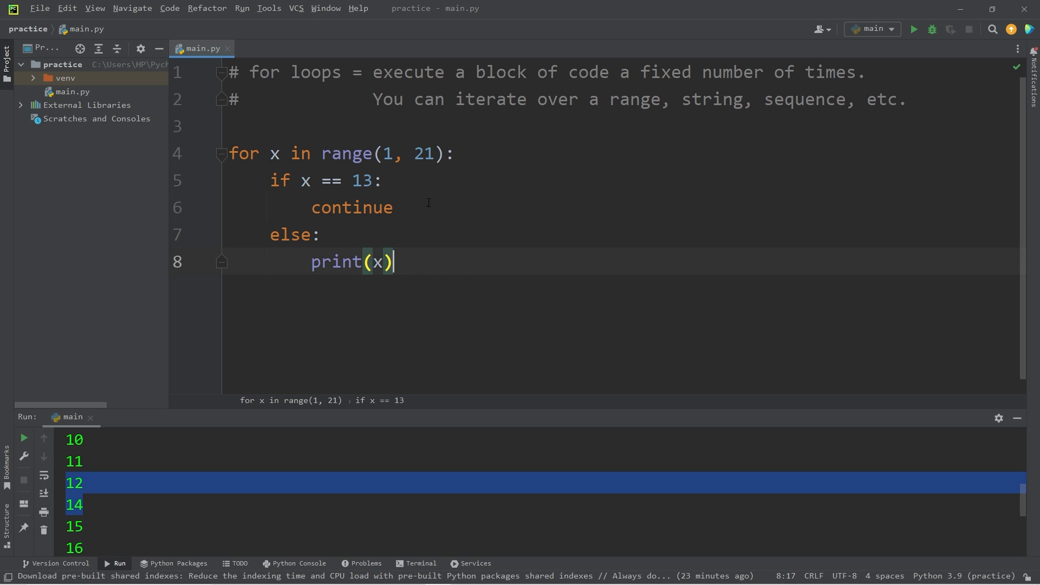
Replace continue with break so the loop stops at 13
text(brea)
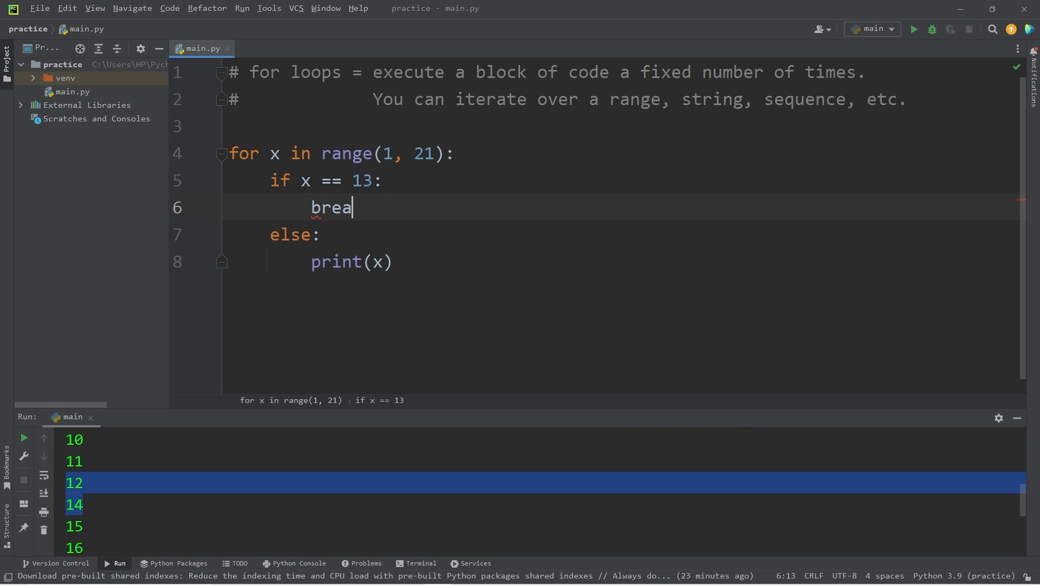
text(k)
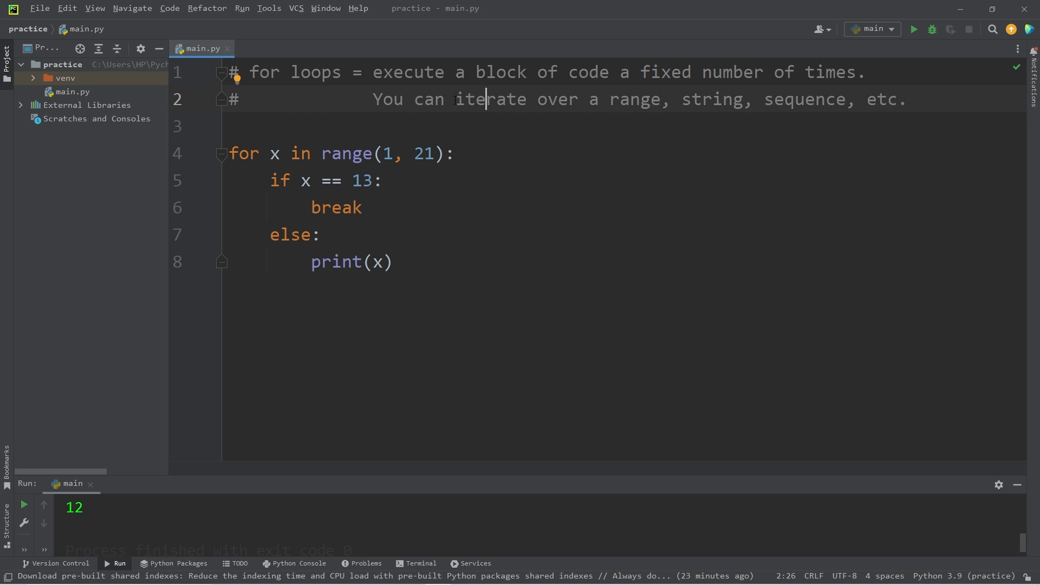
double_click(713, 99)
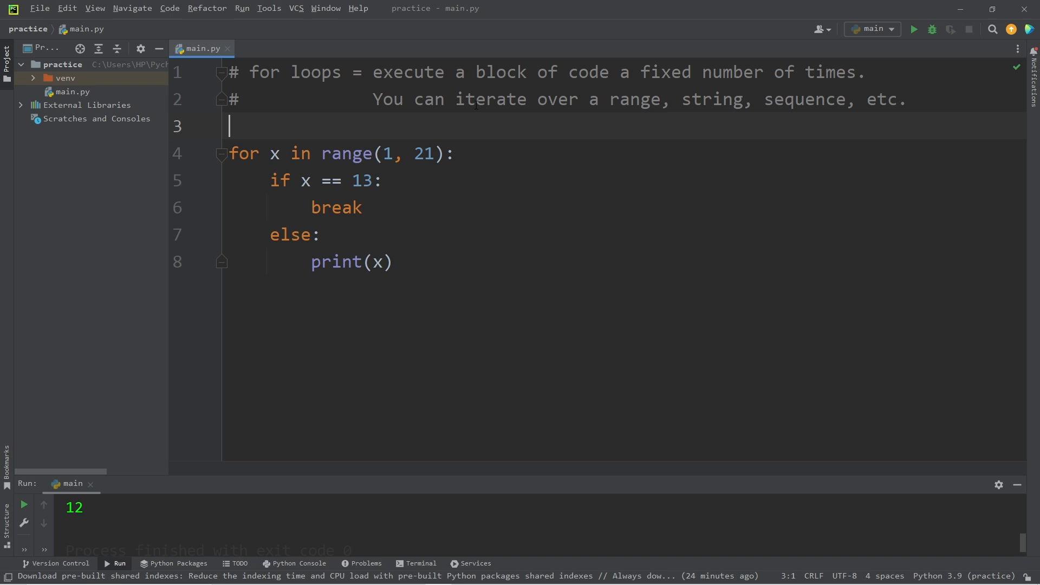
mouse_move(552, 128)
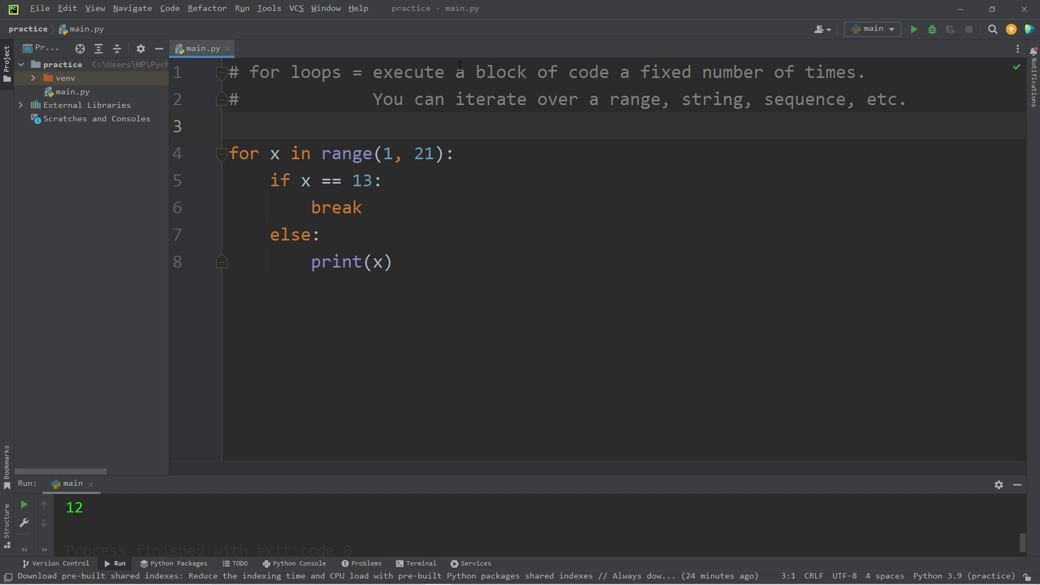
mouse_move(278, 85)
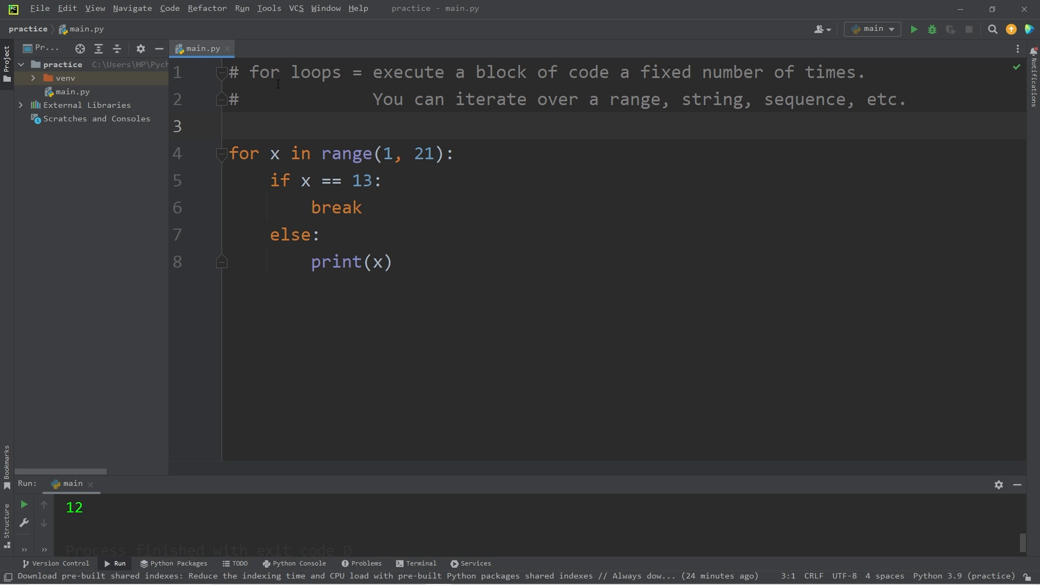